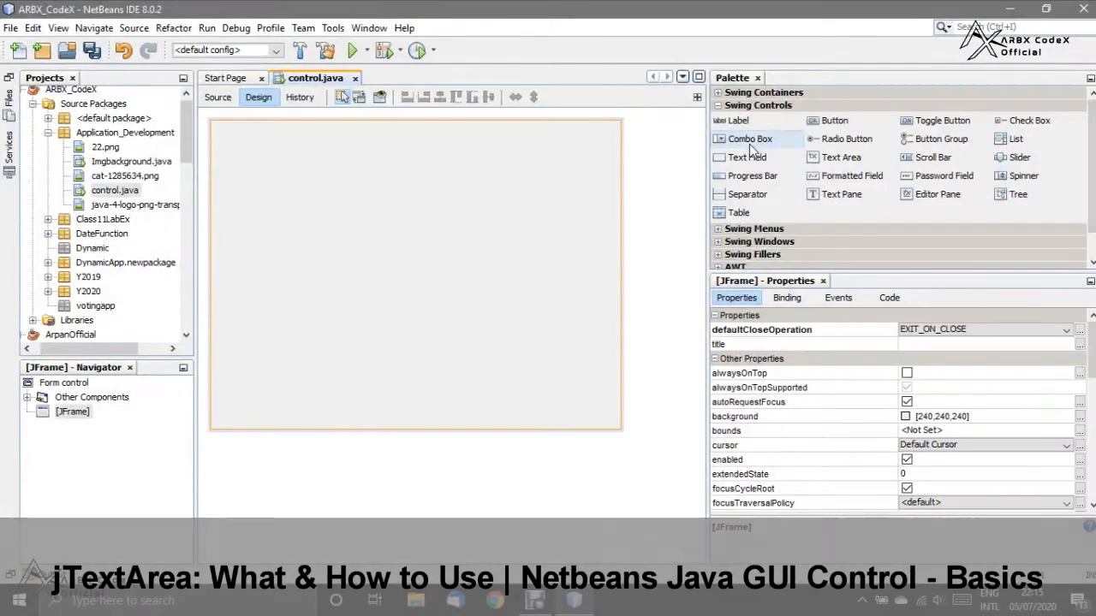
mouse_move(841, 156)
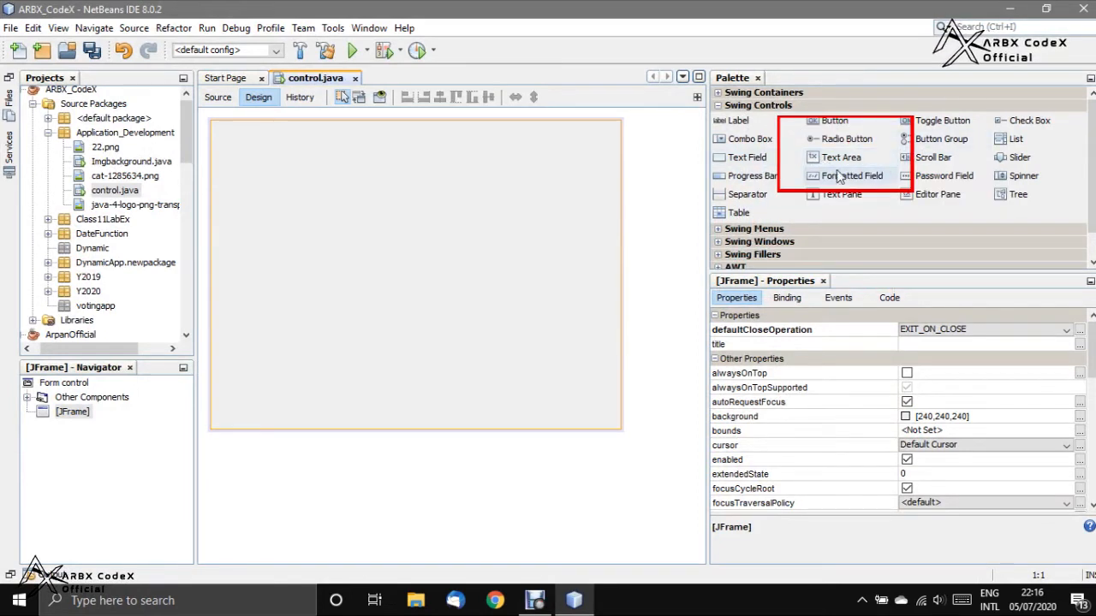
mouse_move(841, 157)
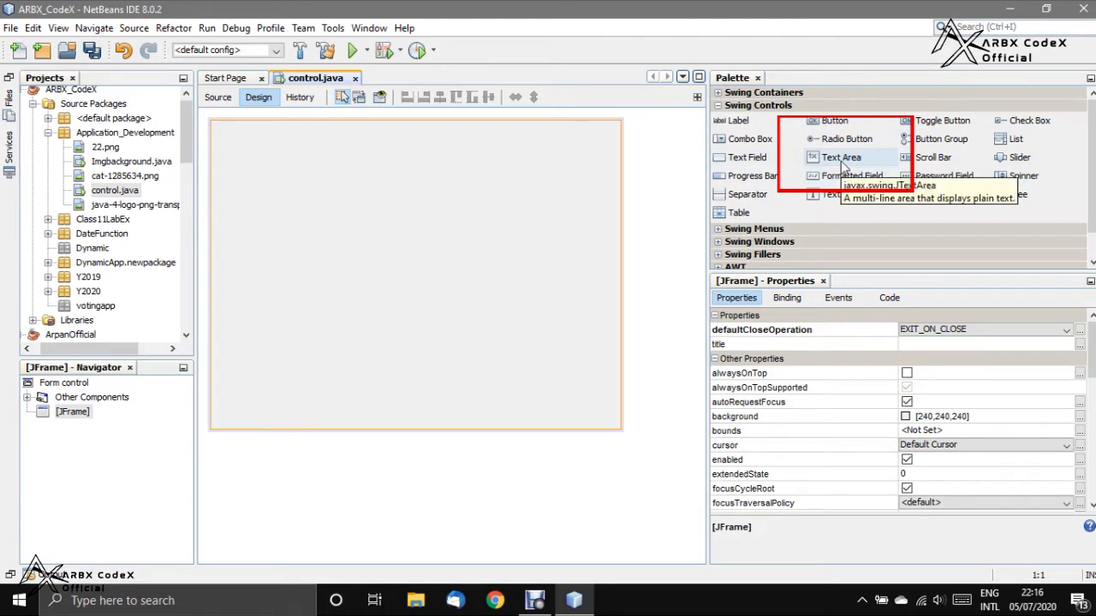
Place a Text Area from the Swing Controls palette onto the empty JFrame
left_click(841, 157)
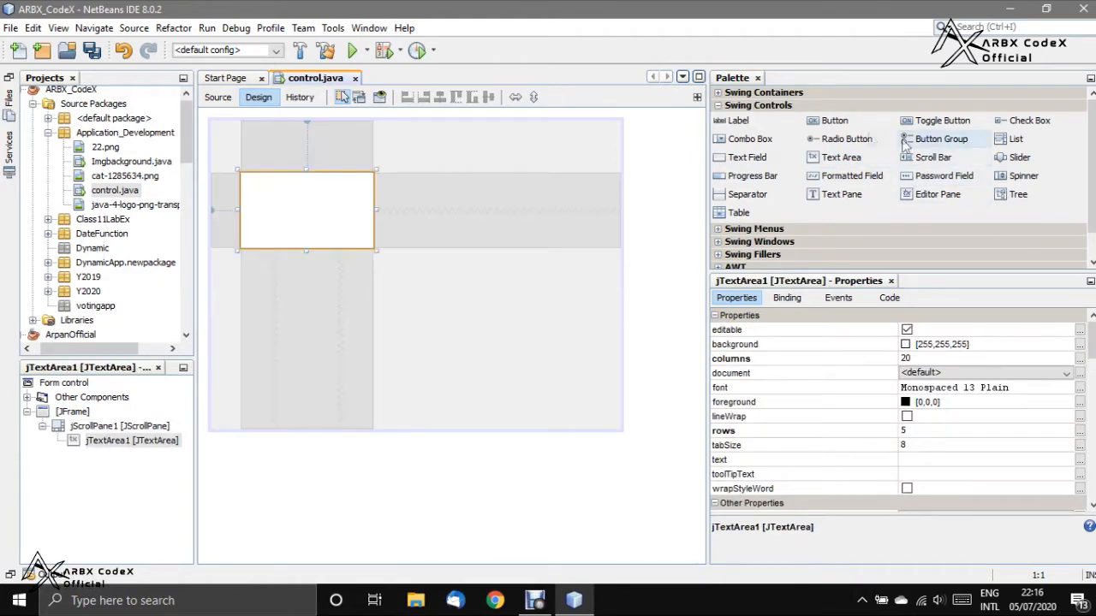
Add a text field and a password field beneath the text area, sizing and positioning them
left_click(726, 157)
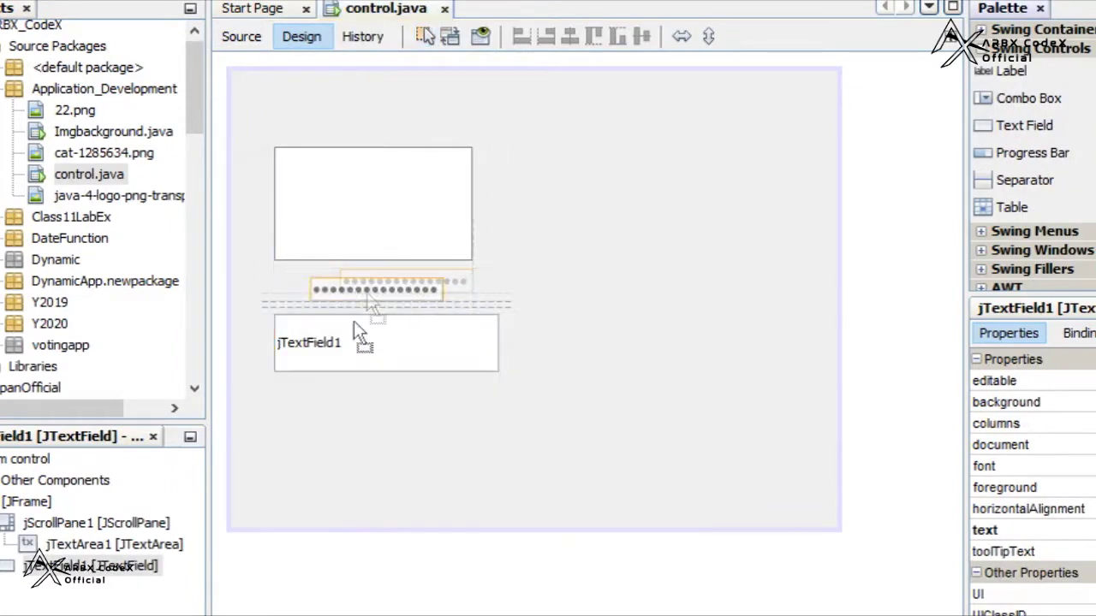
left_click_drag(372, 295, 501, 471)
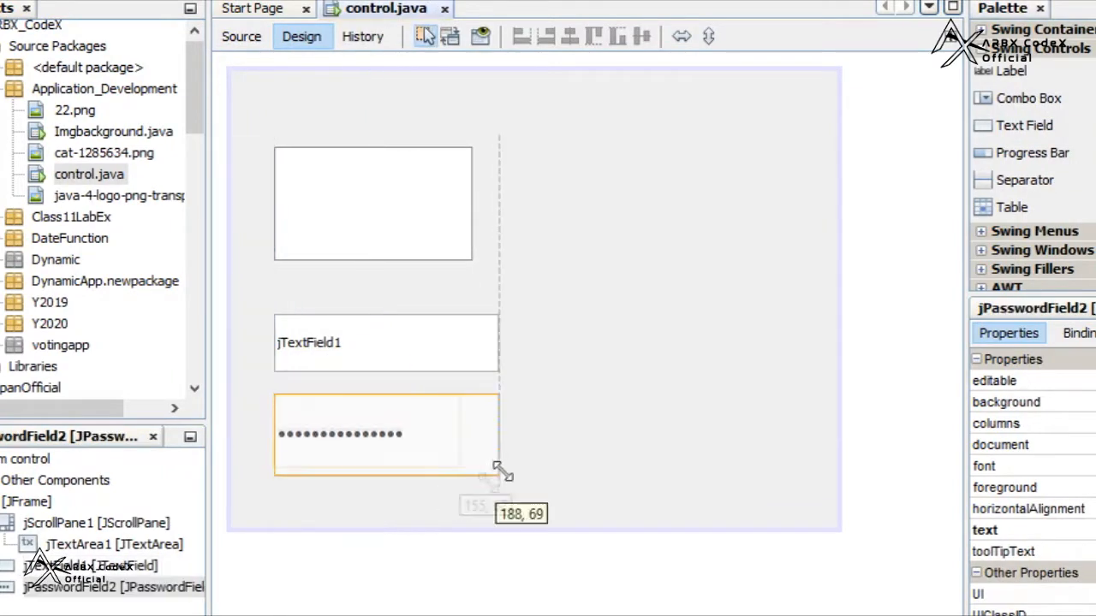
left_click_drag(499, 472, 499, 452)
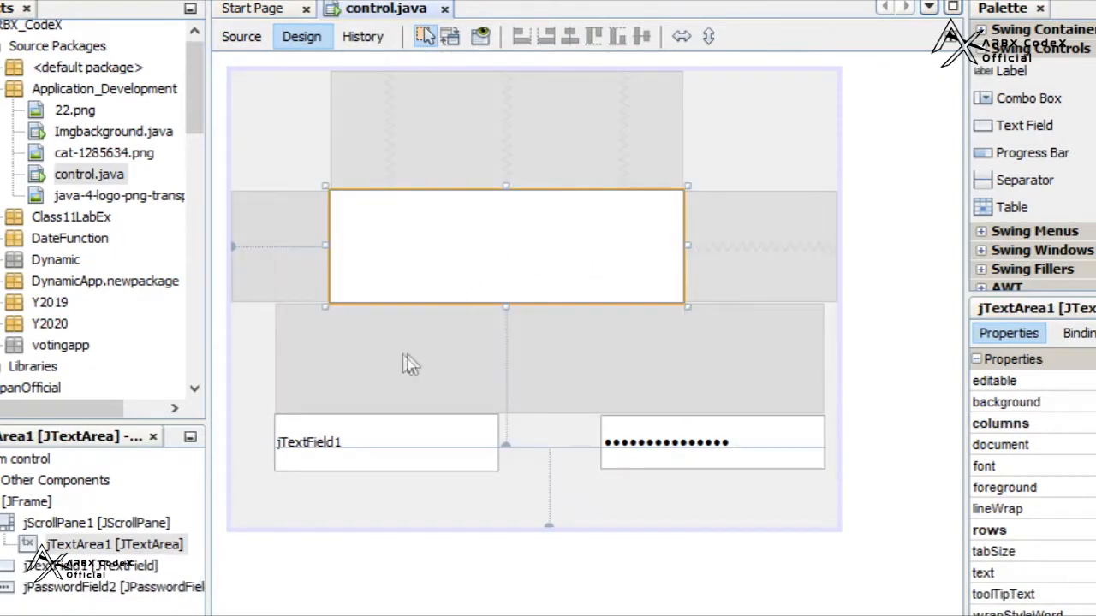
left_click(711, 442)
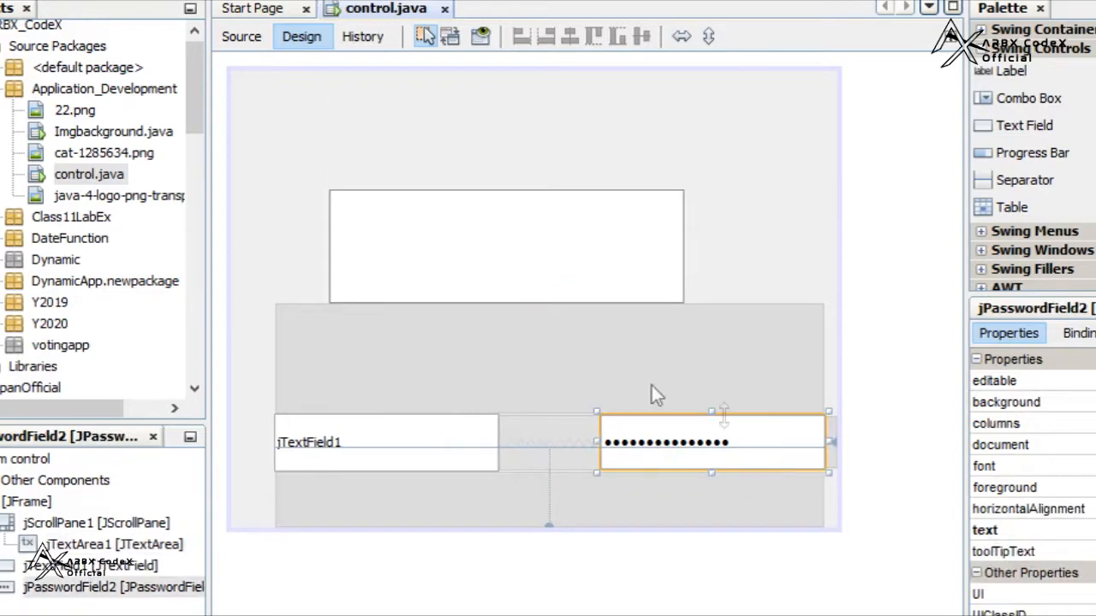
mouse_move(405, 247)
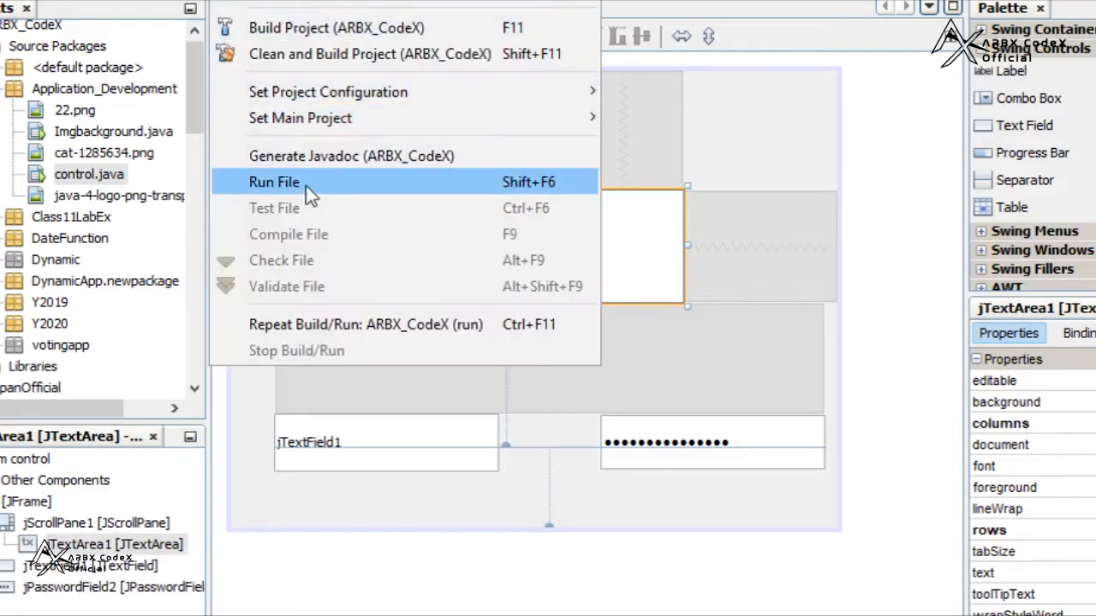
Run the form and type test text 'pan', 'india', 'arp', 'ya' into its fields
left_click(274, 181)
type("ar")
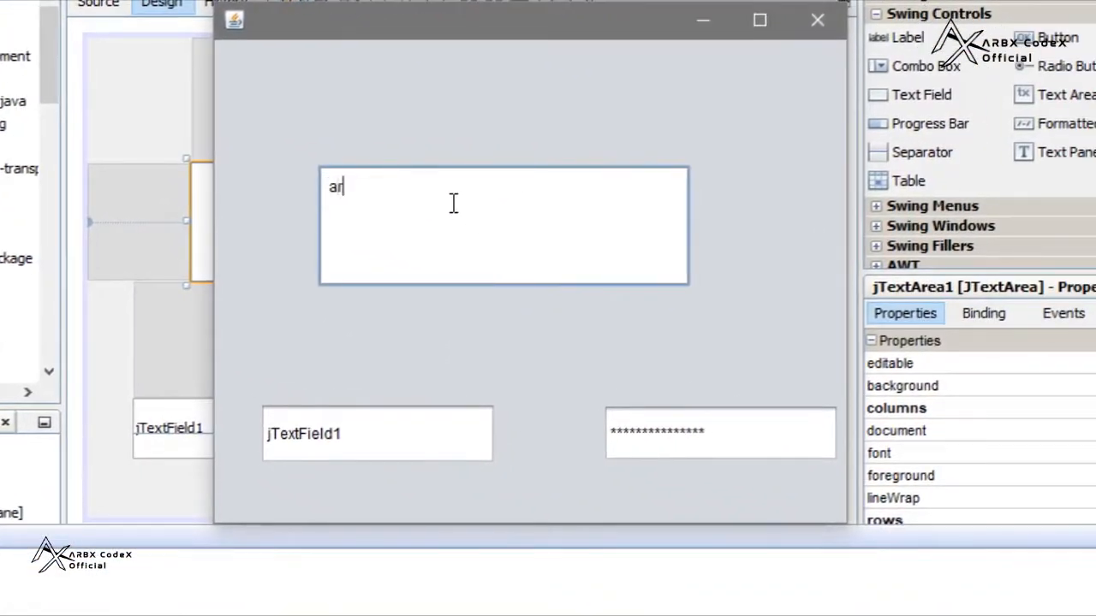
type("pan")
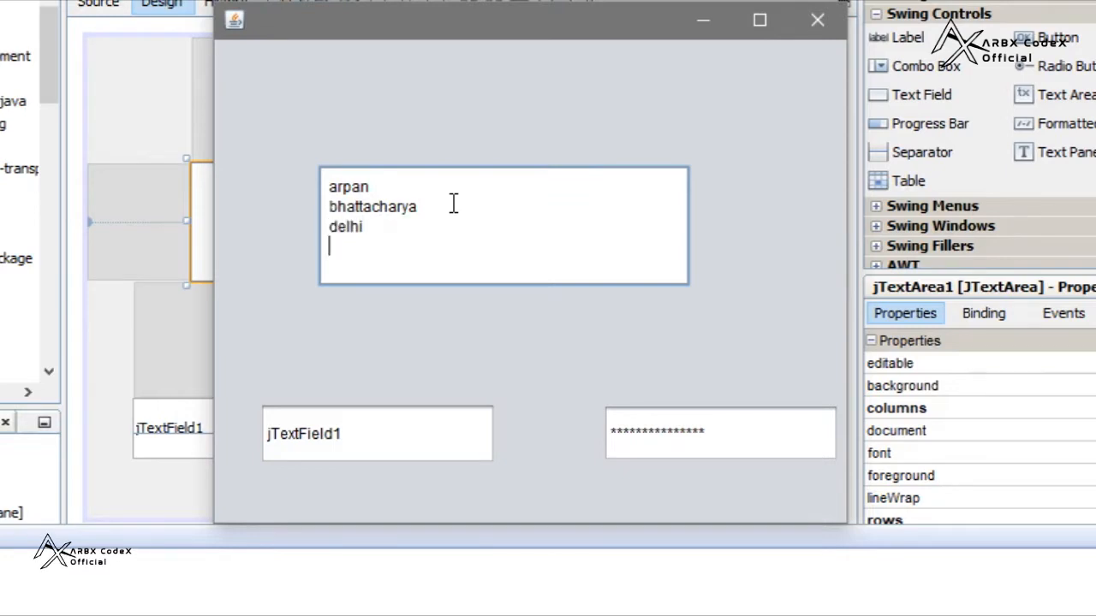
type("india")
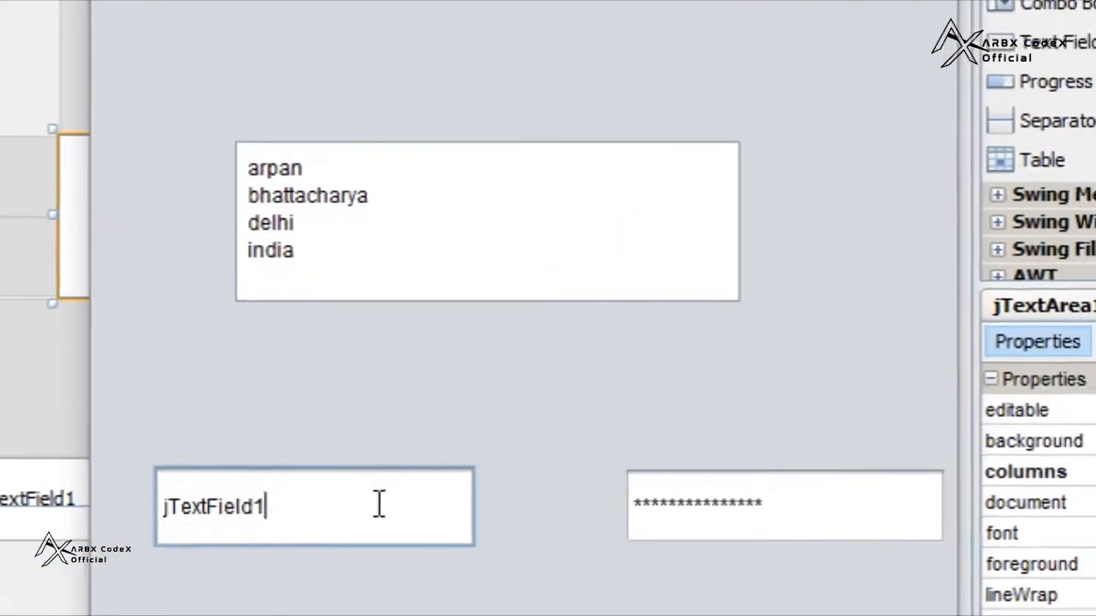
type("arpan bhattachar")
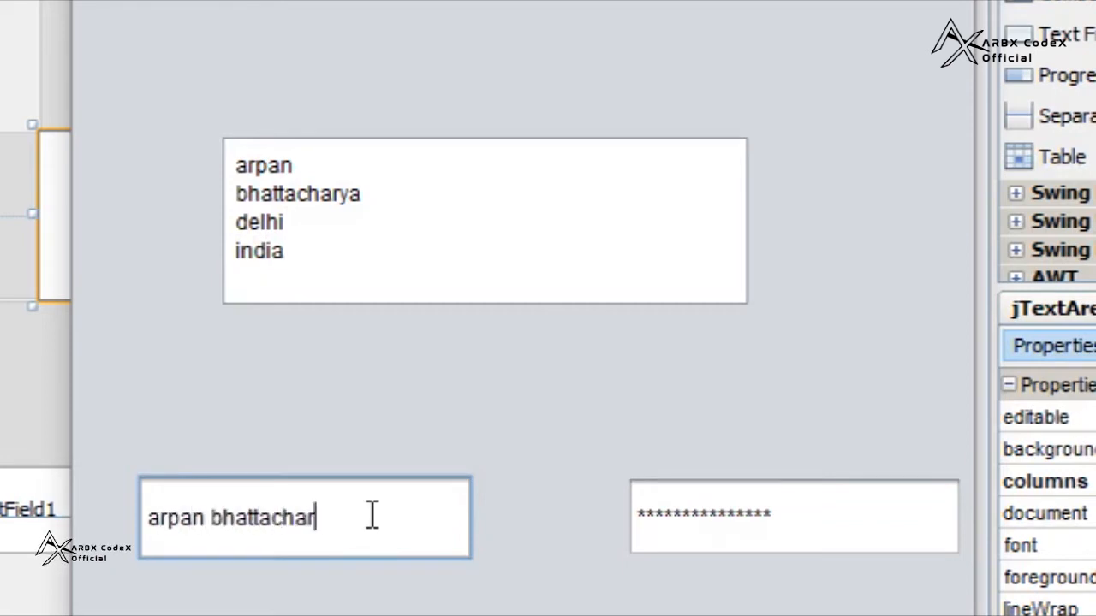
type("ya")
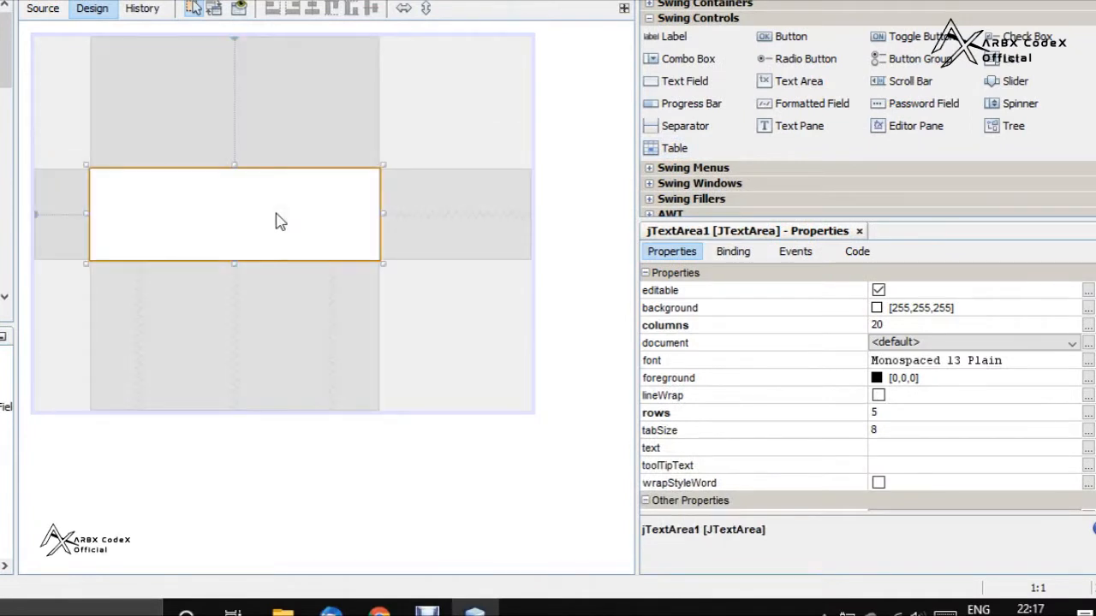
mouse_move(689, 317)
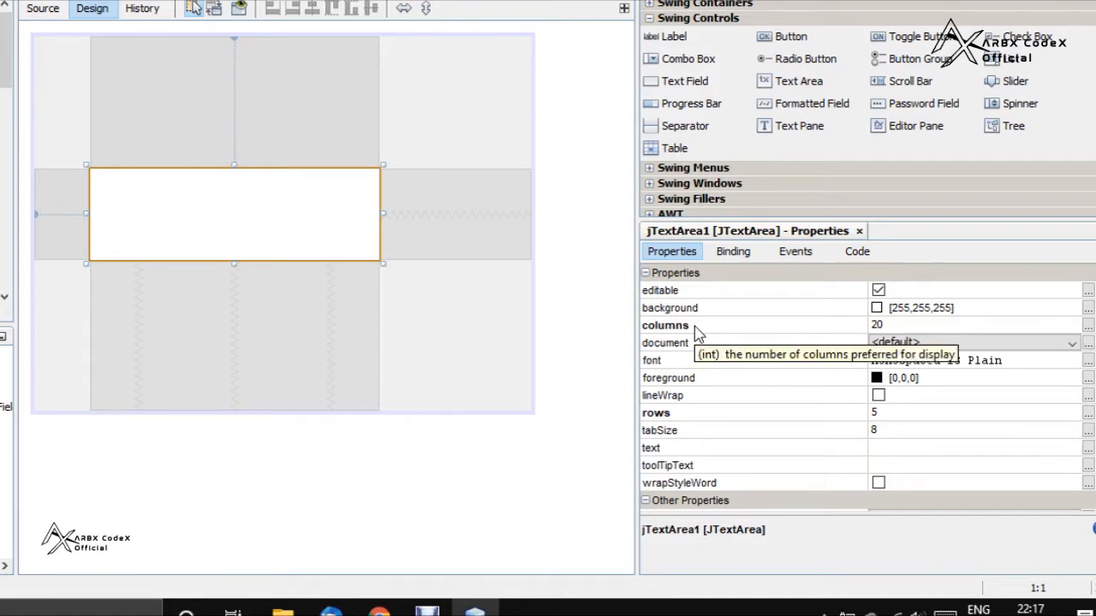
mouse_move(738, 352)
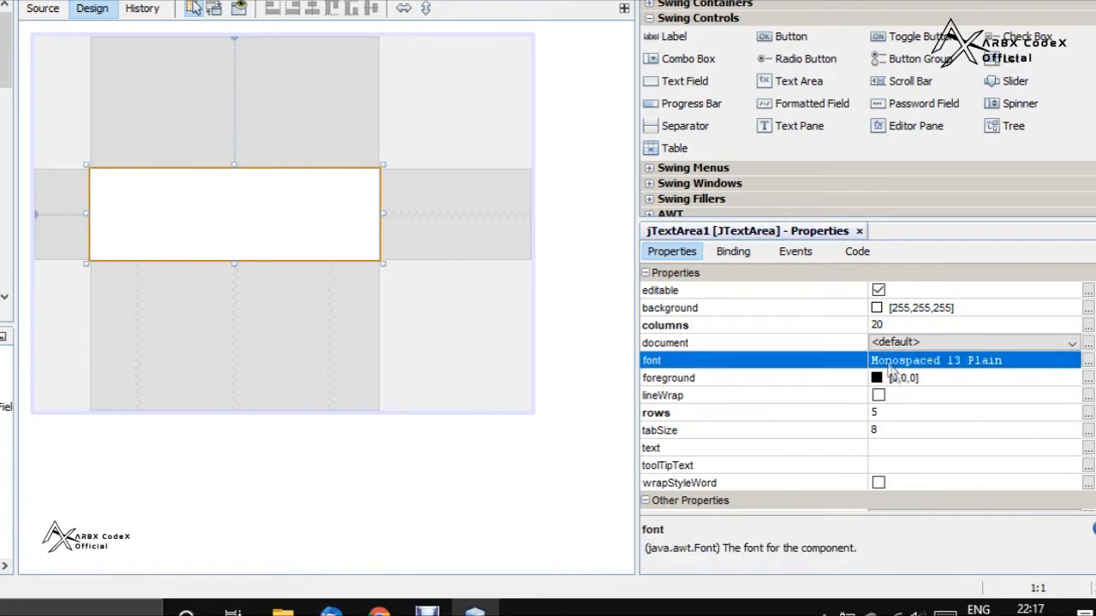
mouse_move(893, 361)
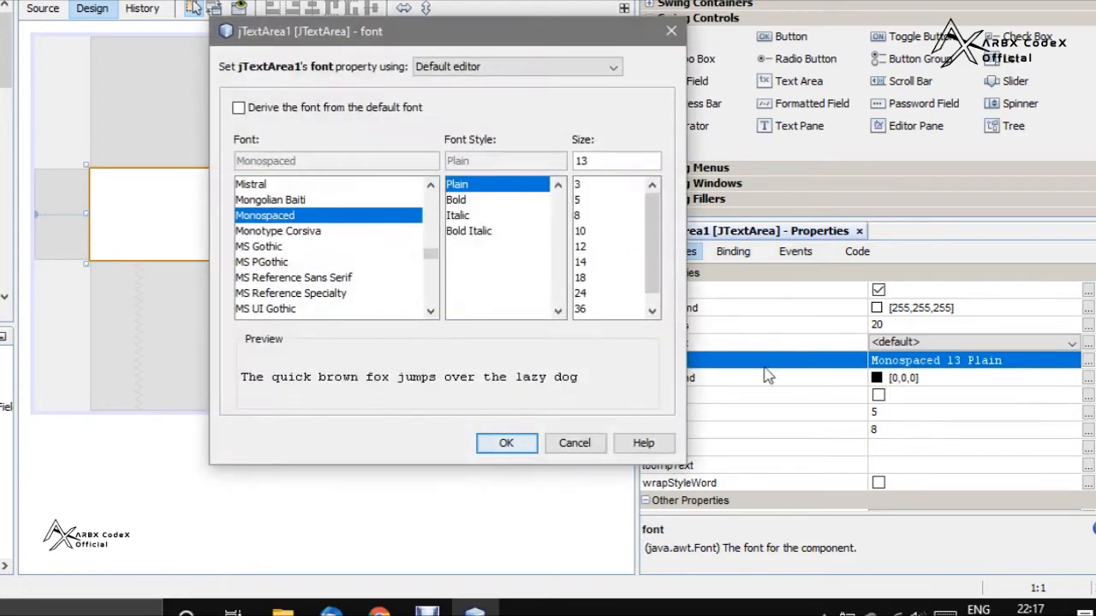
mouse_move(407, 249)
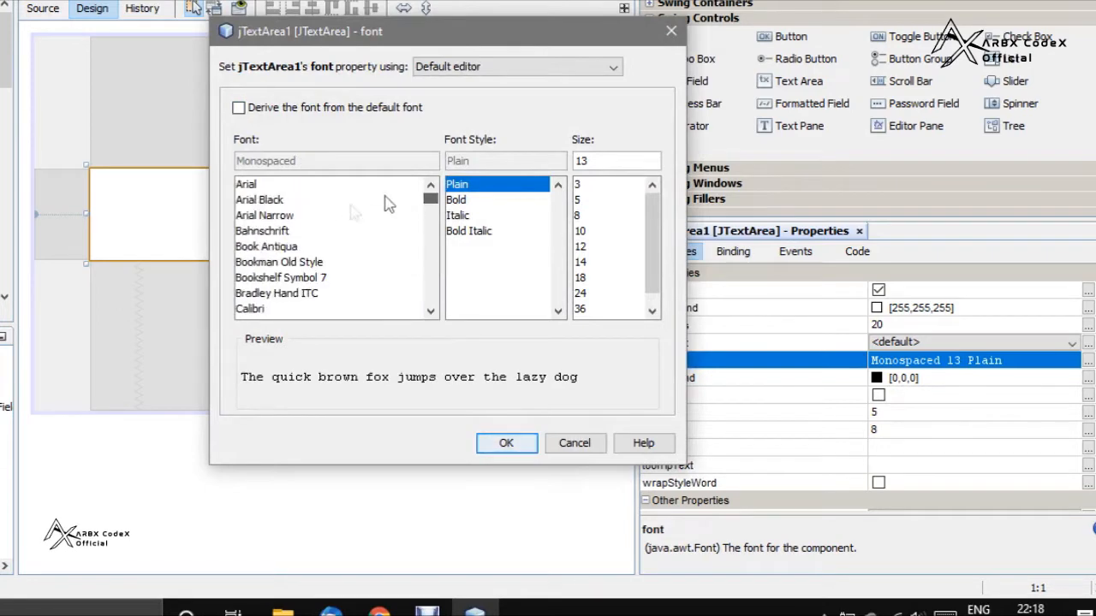
Set the text area font to Bahnschrift, Plain, size 12, briefly trying Bold first
left_click(262, 230)
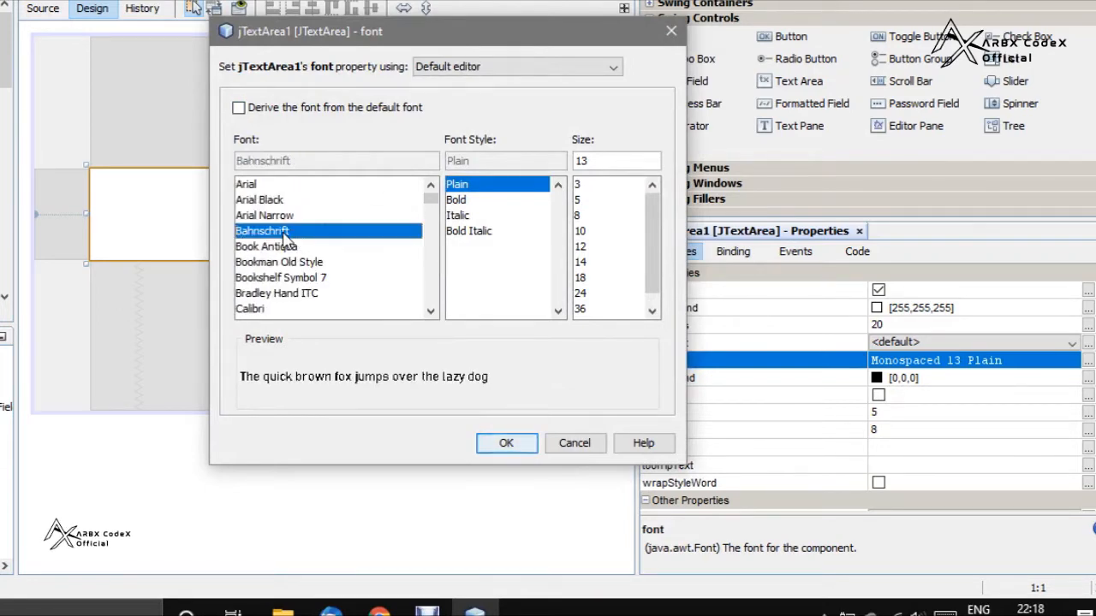
left_click(457, 199)
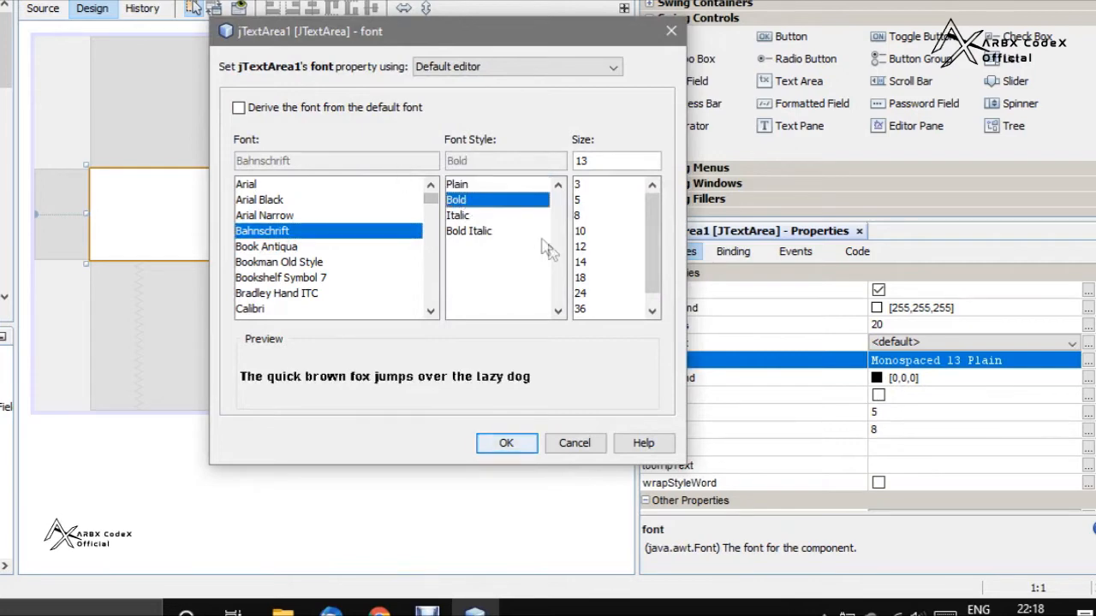
left_click(458, 215)
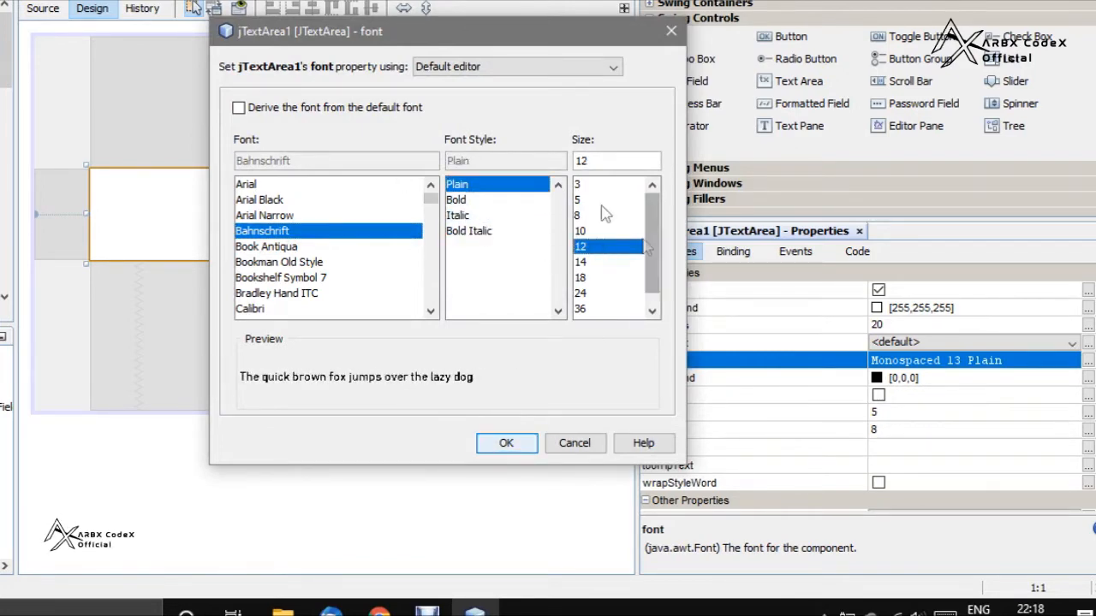
left_click(507, 444)
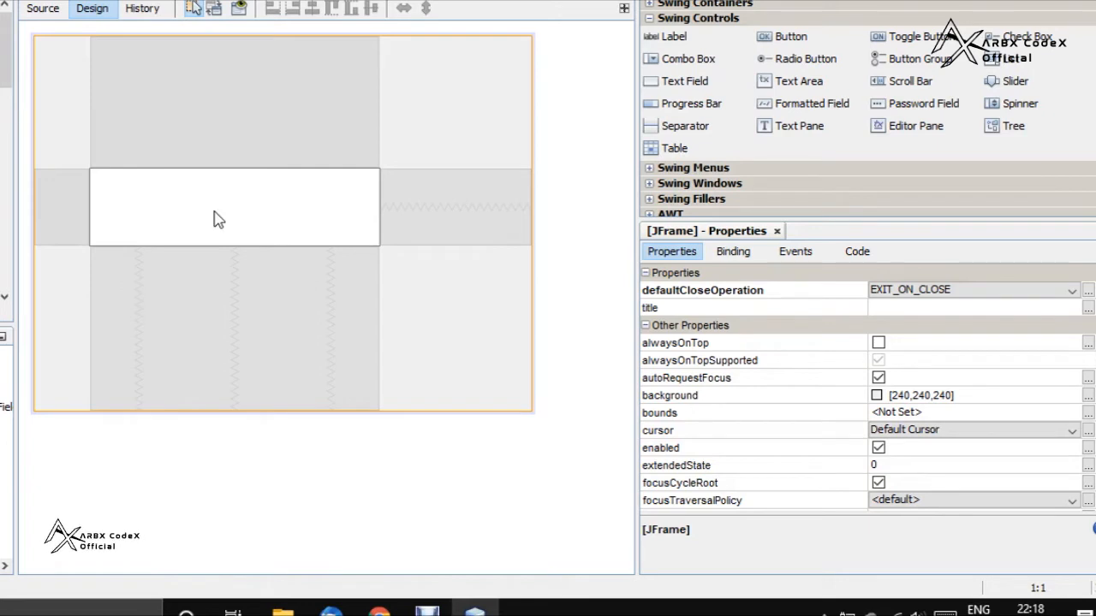
Enter the starting lines Feedback/, address/suggestions and queries into the text area
left_click(216, 219)
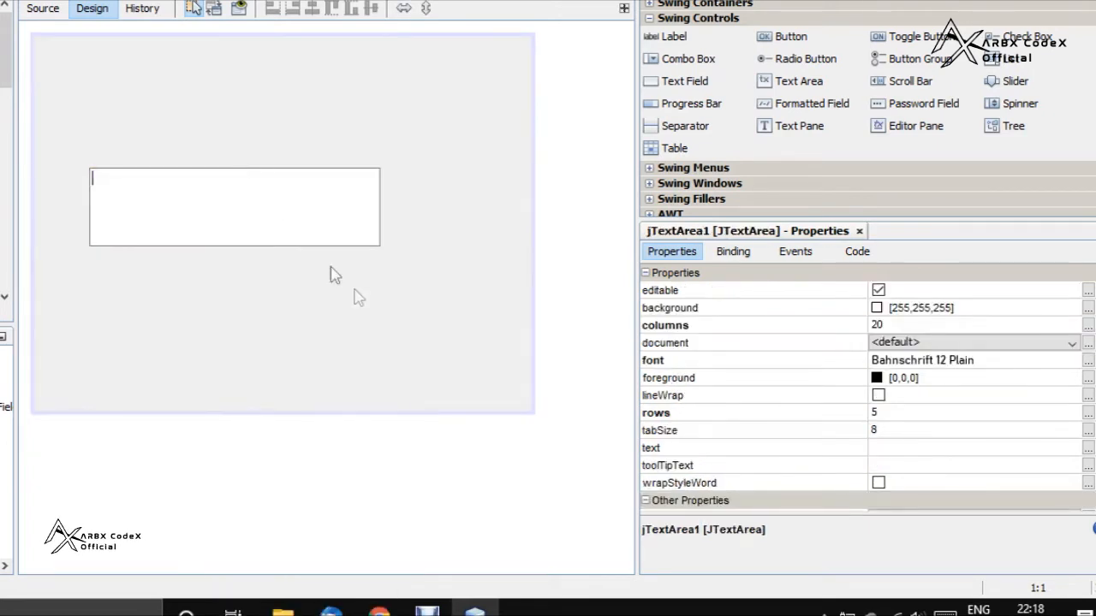
mouse_move(358, 297)
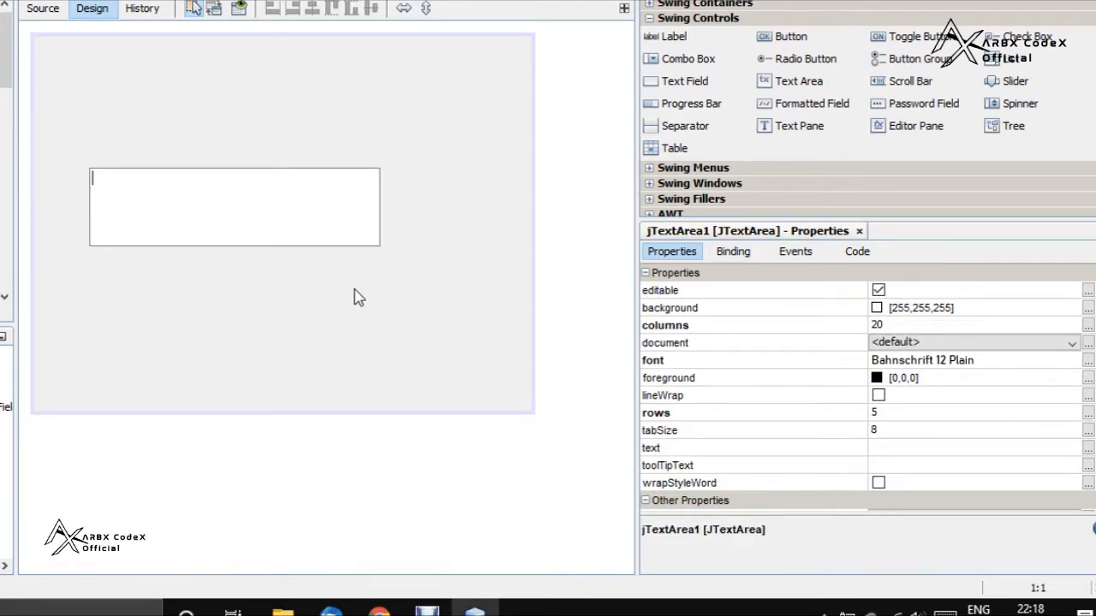
type("Feedback/")
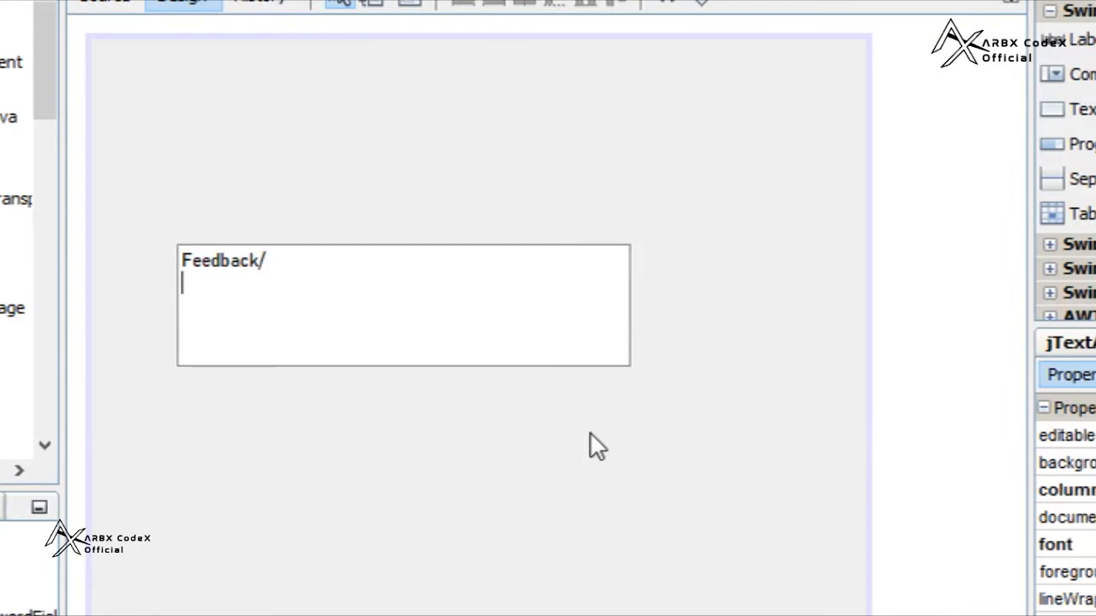
type("address")
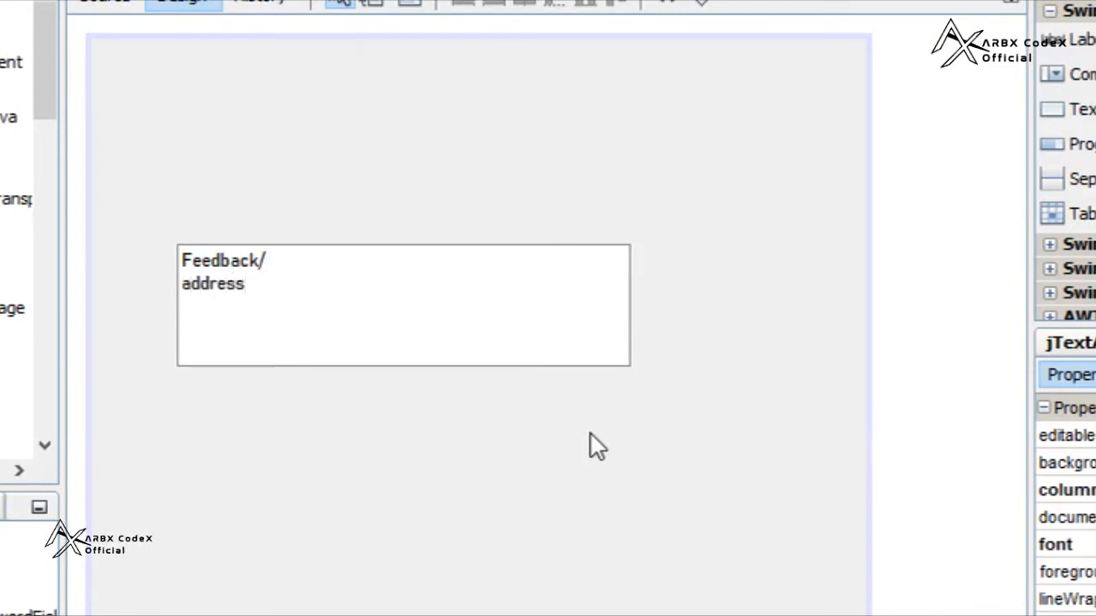
type("/su")
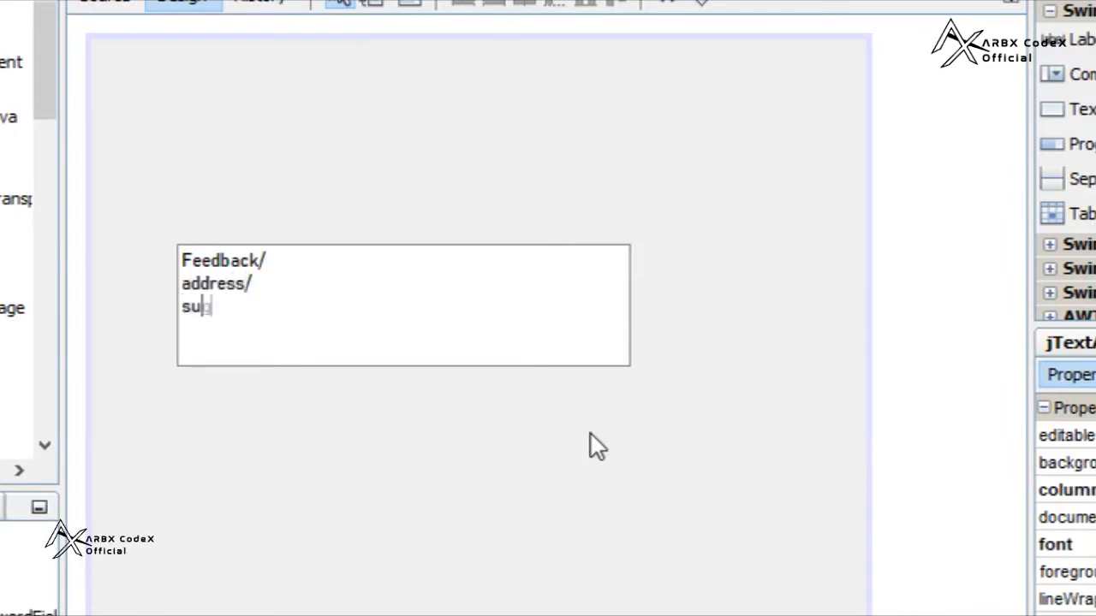
type("ggestions")
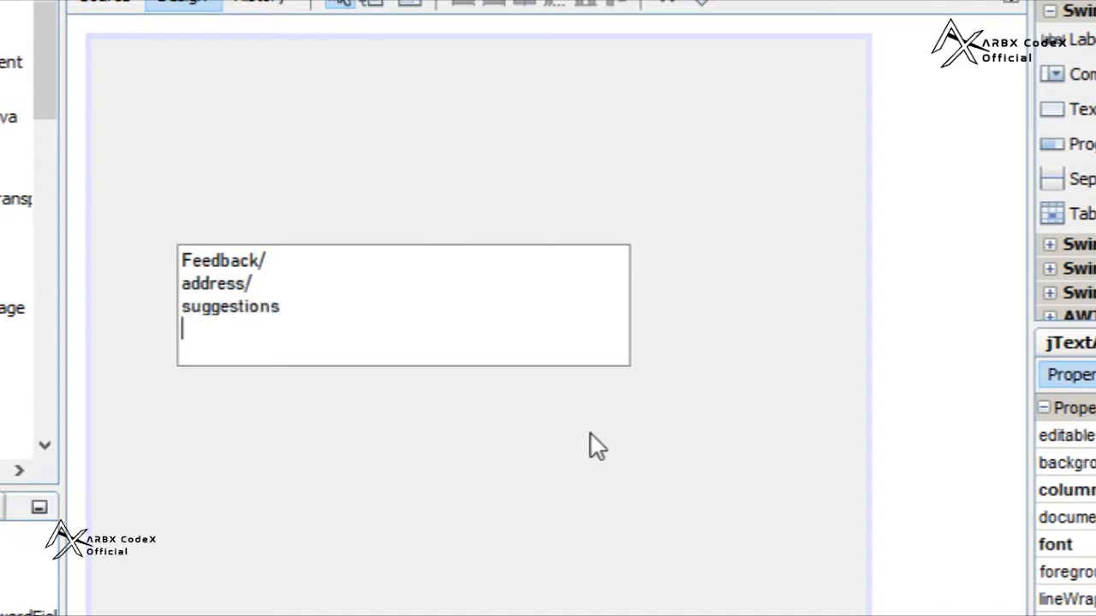
type("queries")
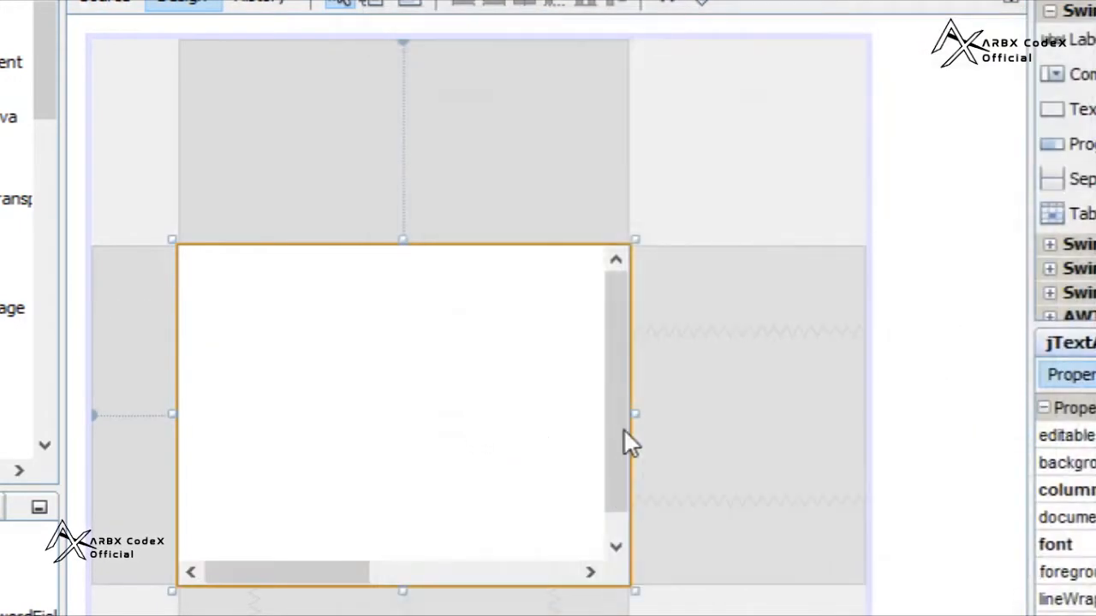
Drag the scroll pane's handles repeatedly until it spans most of the form
left_click_drag(633, 416, 933, 411)
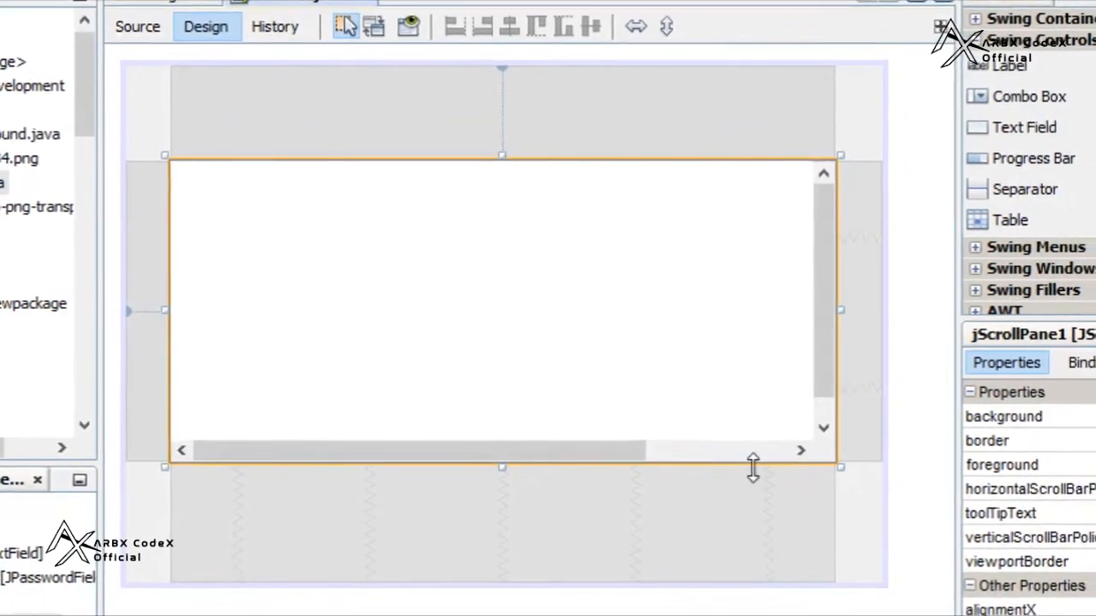
left_click_drag(839, 467, 719, 394)
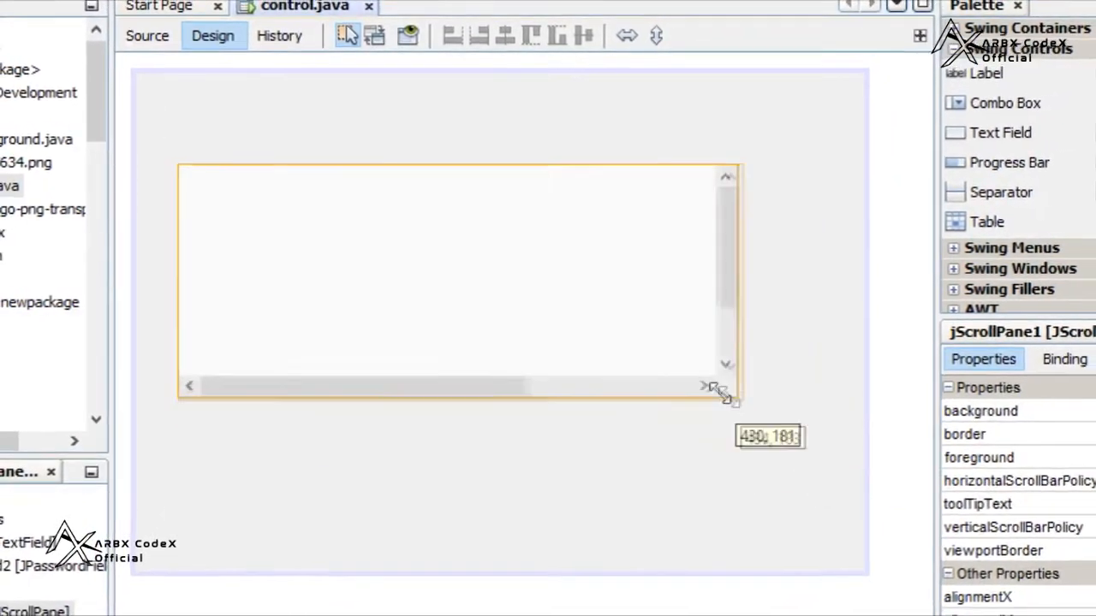
left_click_drag(724, 396, 308, 317)
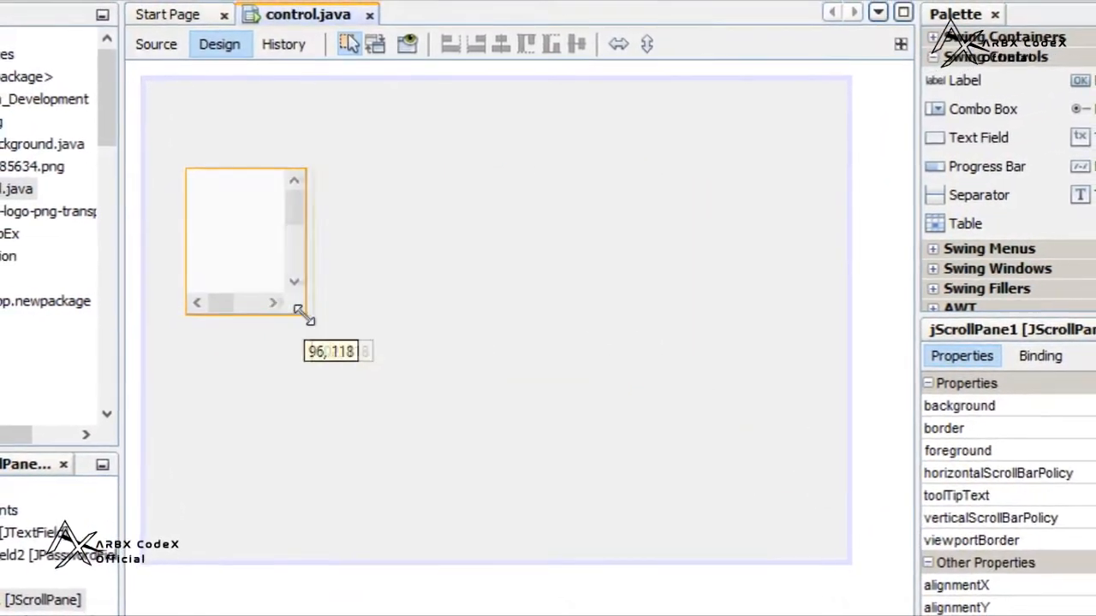
left_click_drag(304, 314, 787, 433)
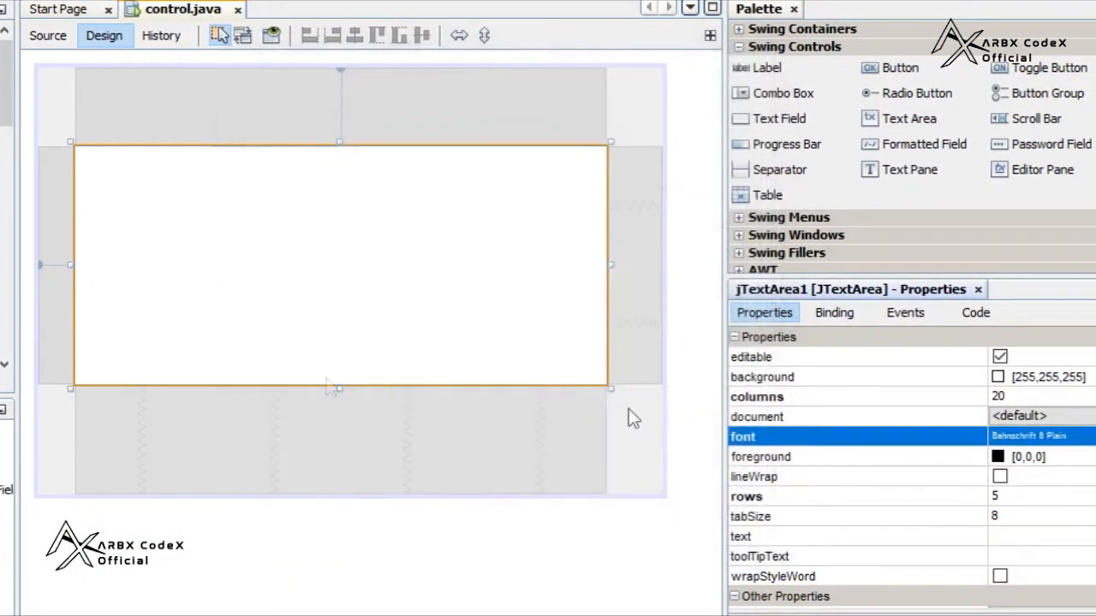
mouse_move(294, 460)
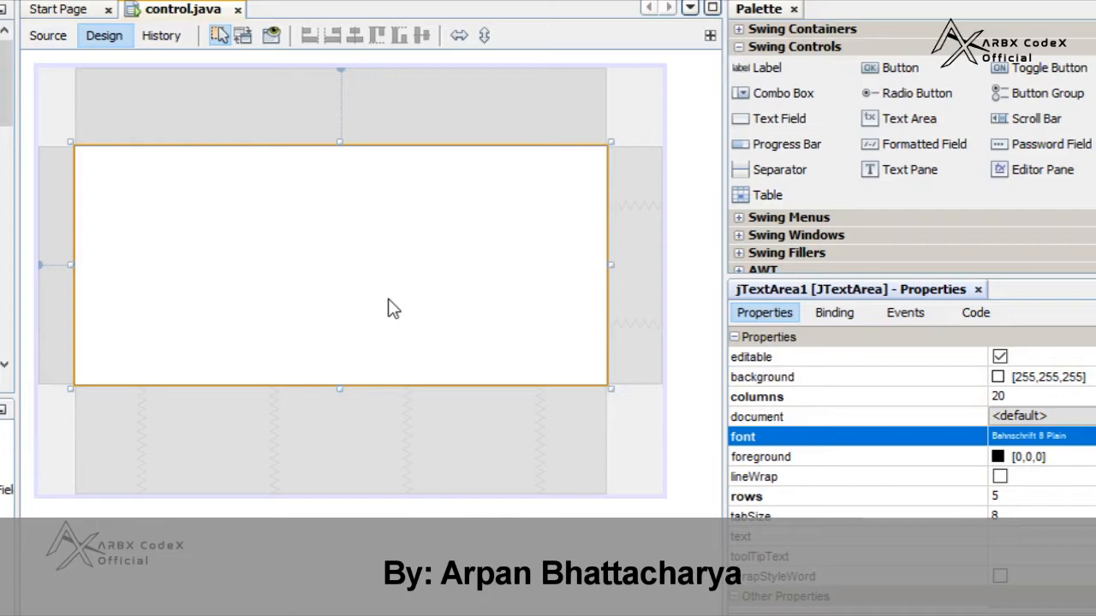
mouse_move(386, 334)
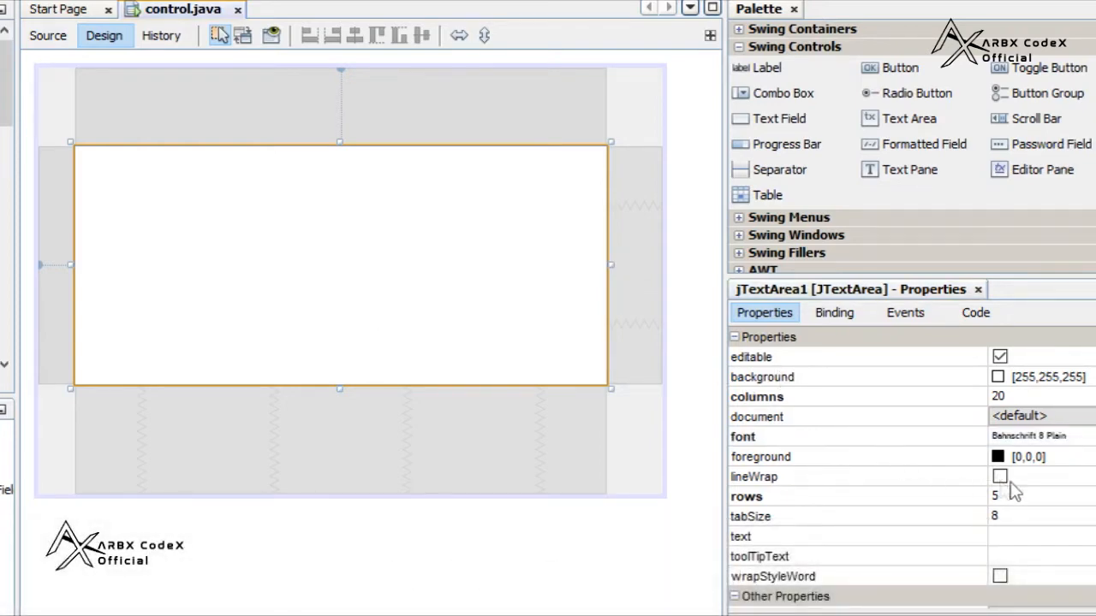
Change the text area's Bahnschrift Plain font size from 8 to 18
left_click(1046, 436)
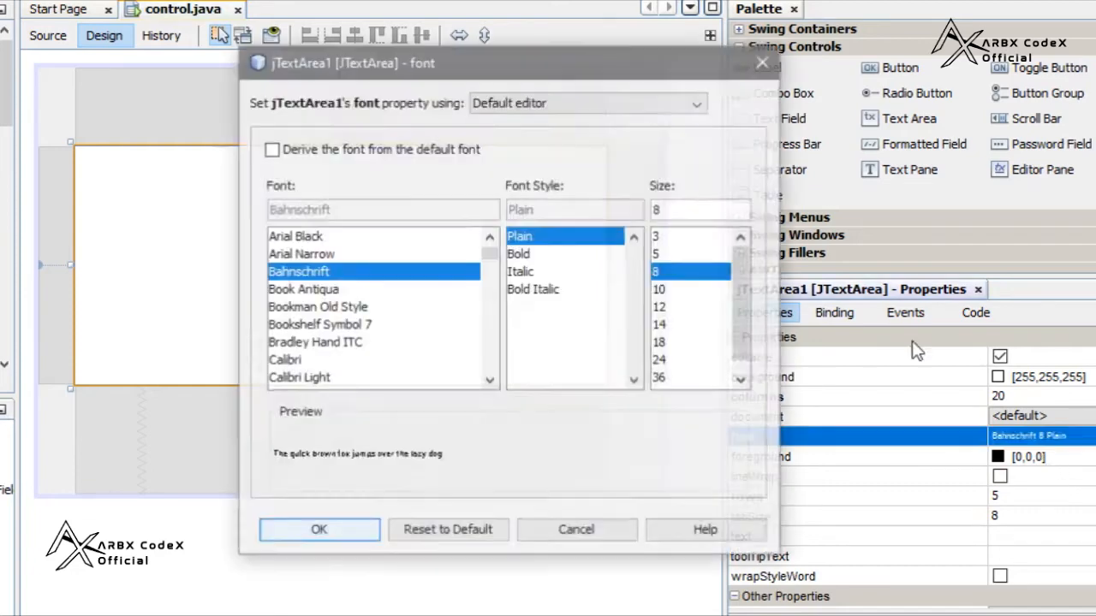
left_click(679, 341)
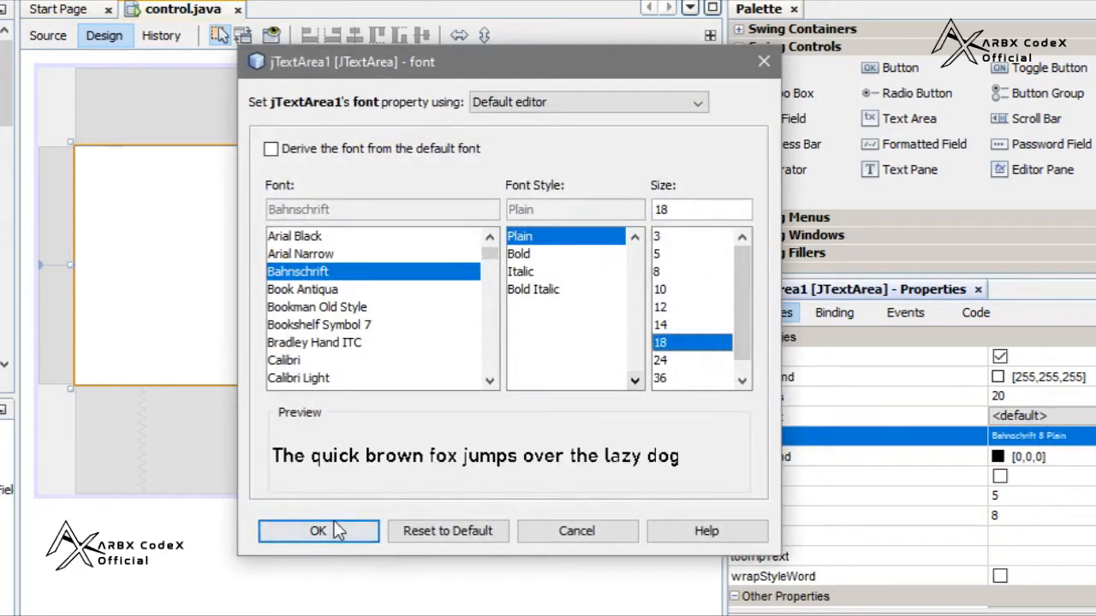
left_click(318, 531)
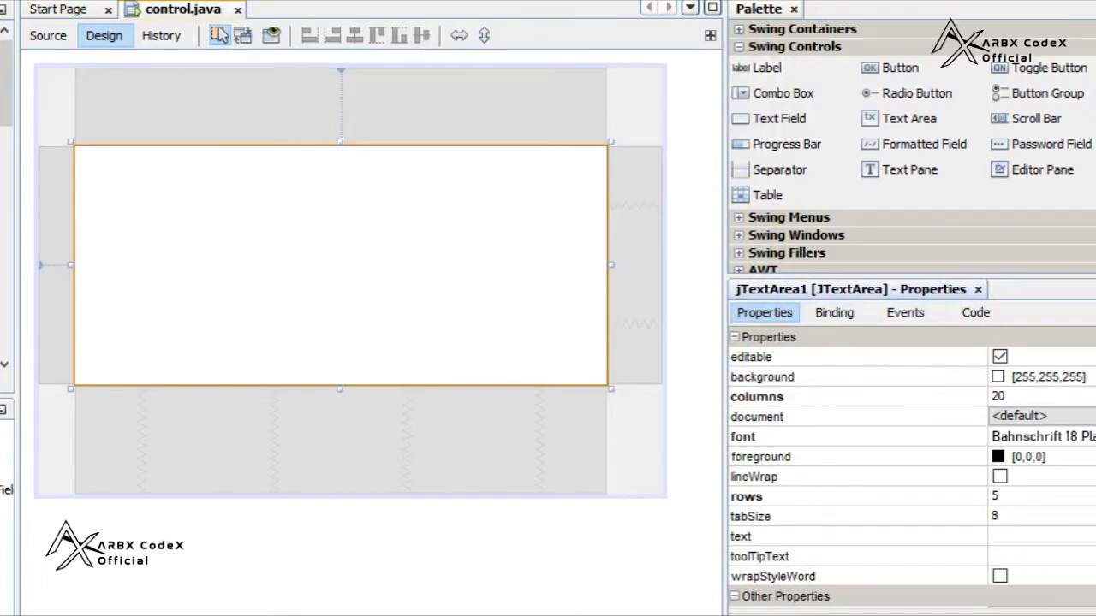
scroll("down", 3)
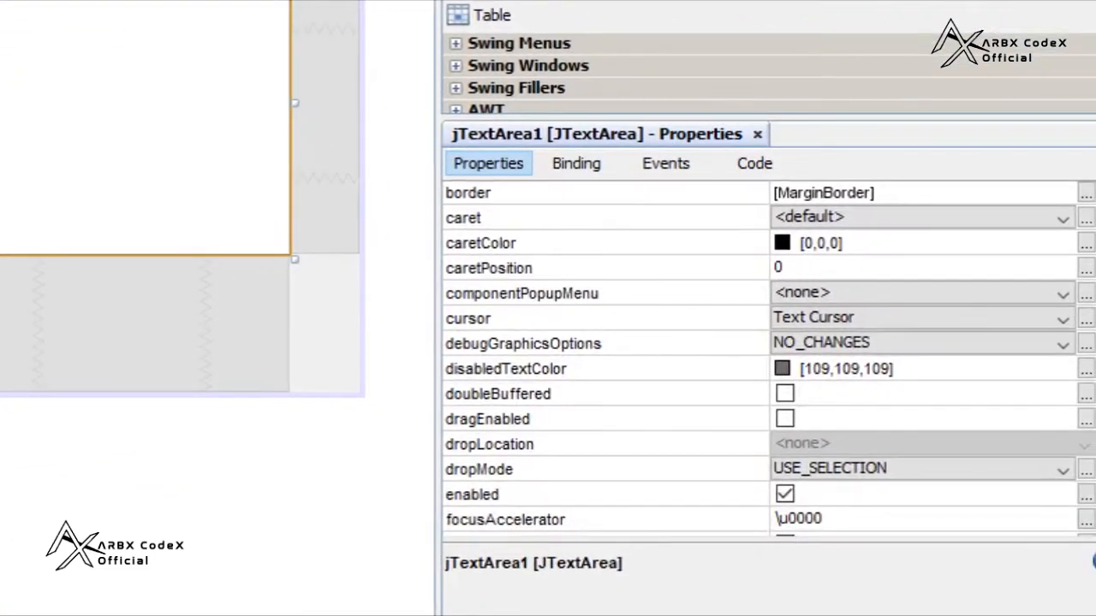
scroll("down", 3)
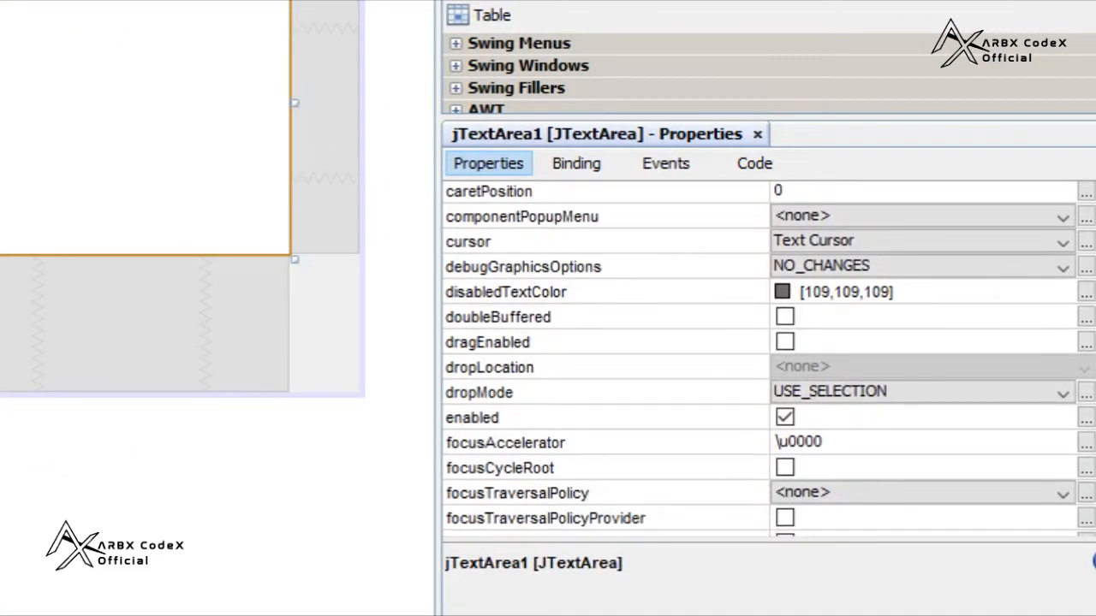
scroll("down", 3)
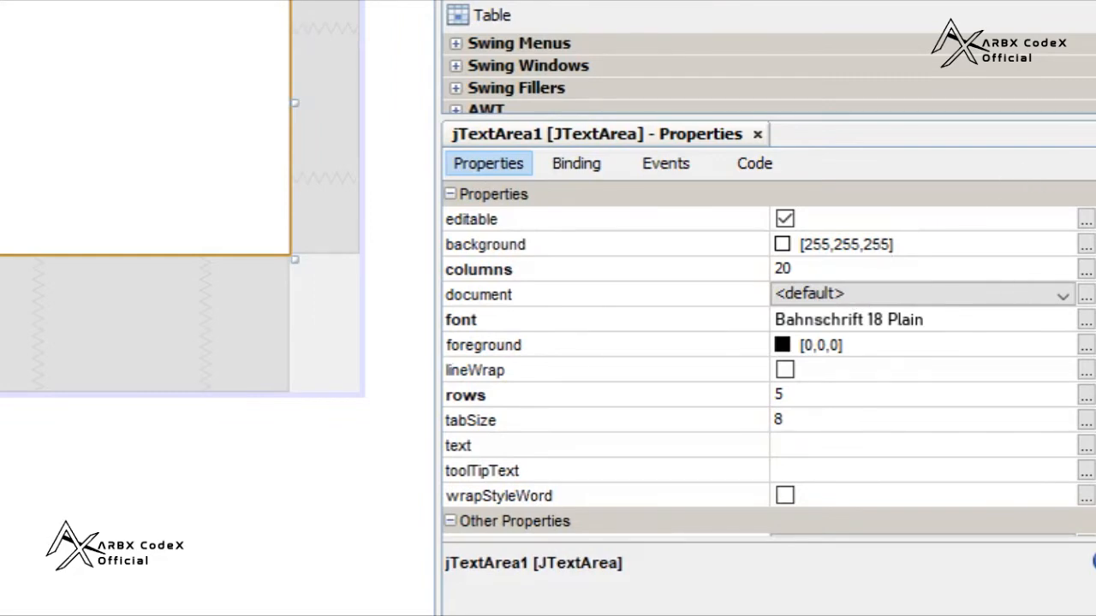
scroll("down", 3)
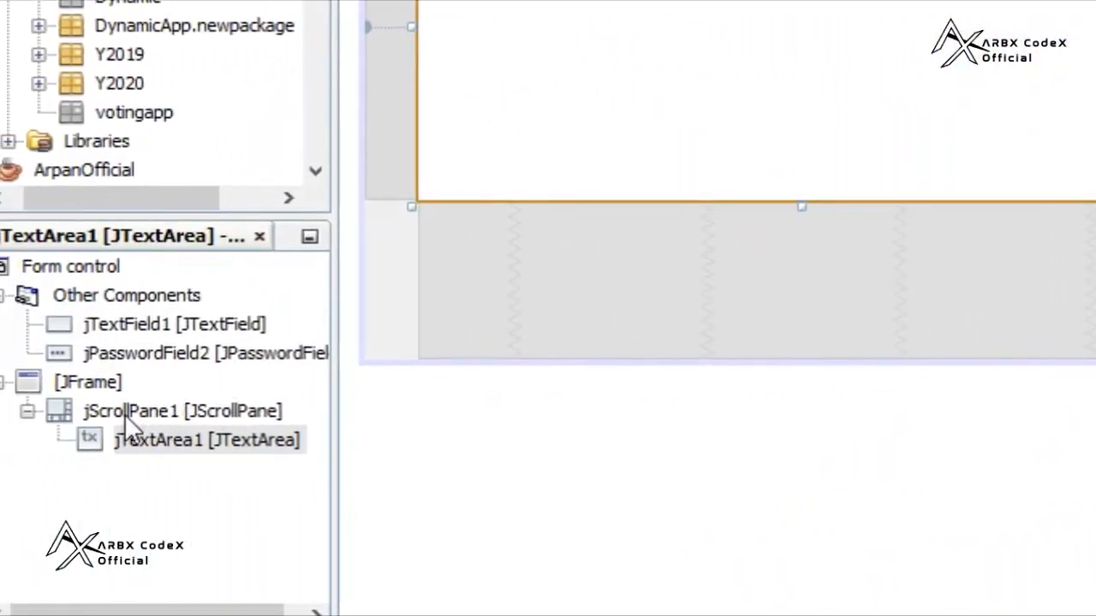
mouse_move(86, 383)
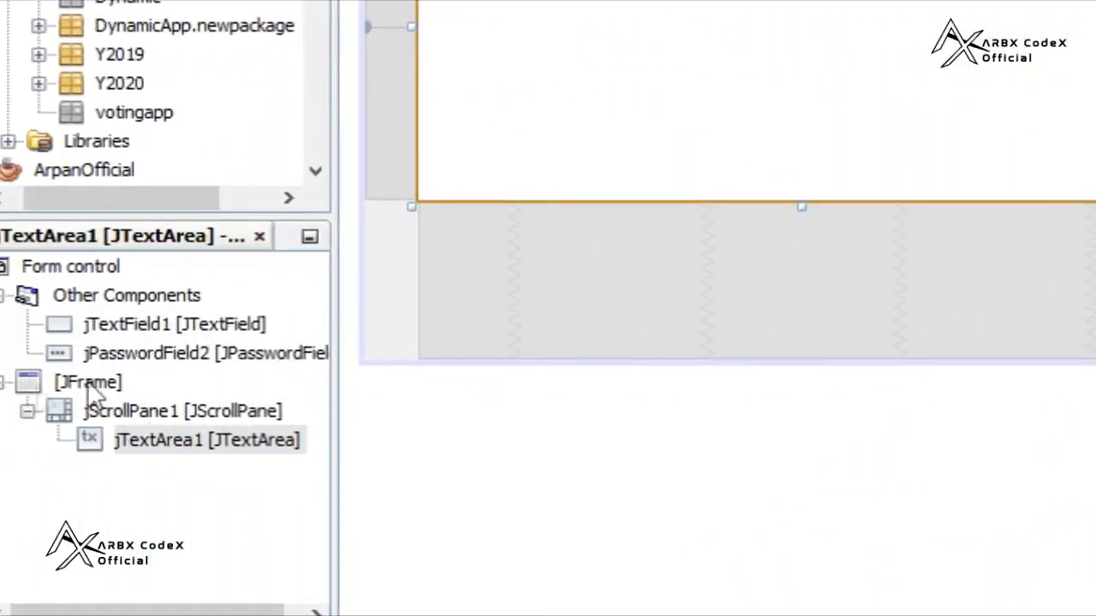
Select jScrollPane1 and cycle horizontalScrollBarPolicy through ALWAYS and NEVER, ending on AS_NEEDED
left_click(184, 411)
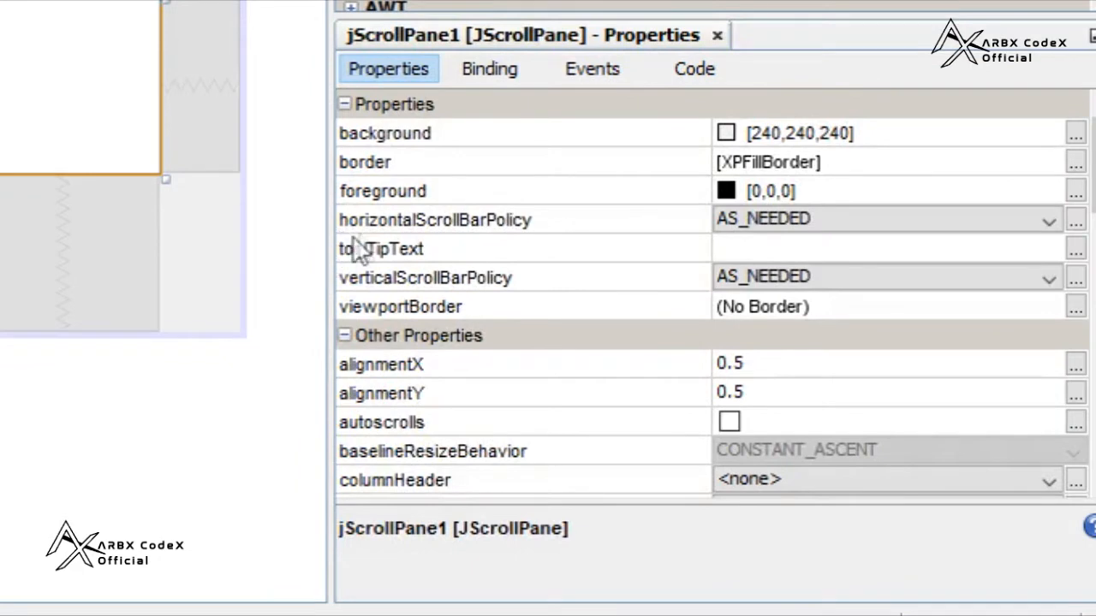
mouse_move(462, 236)
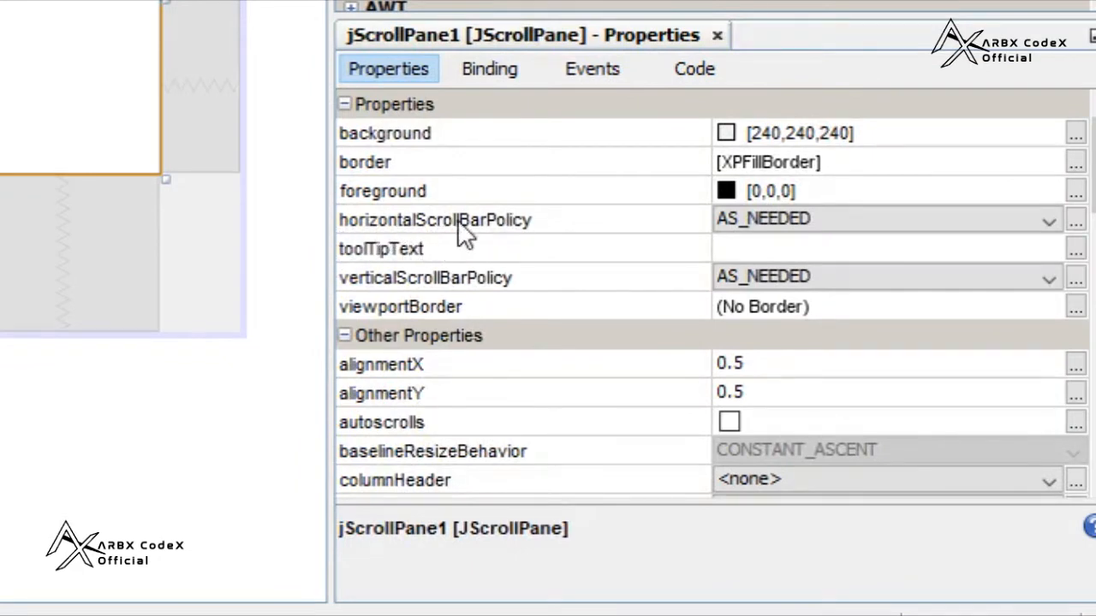
mouse_move(836, 235)
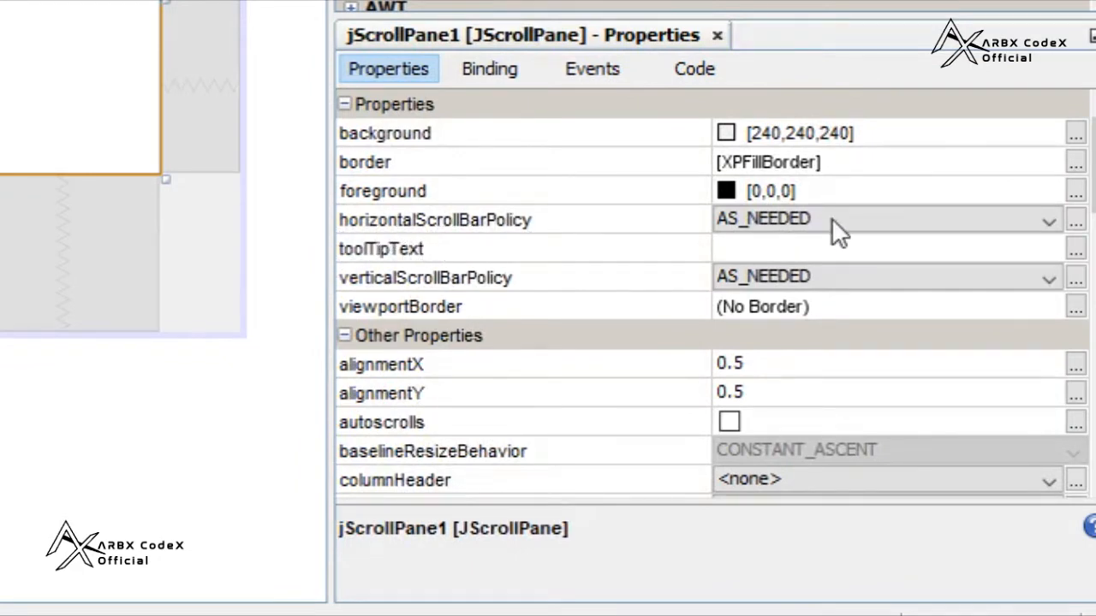
left_click(1045, 220)
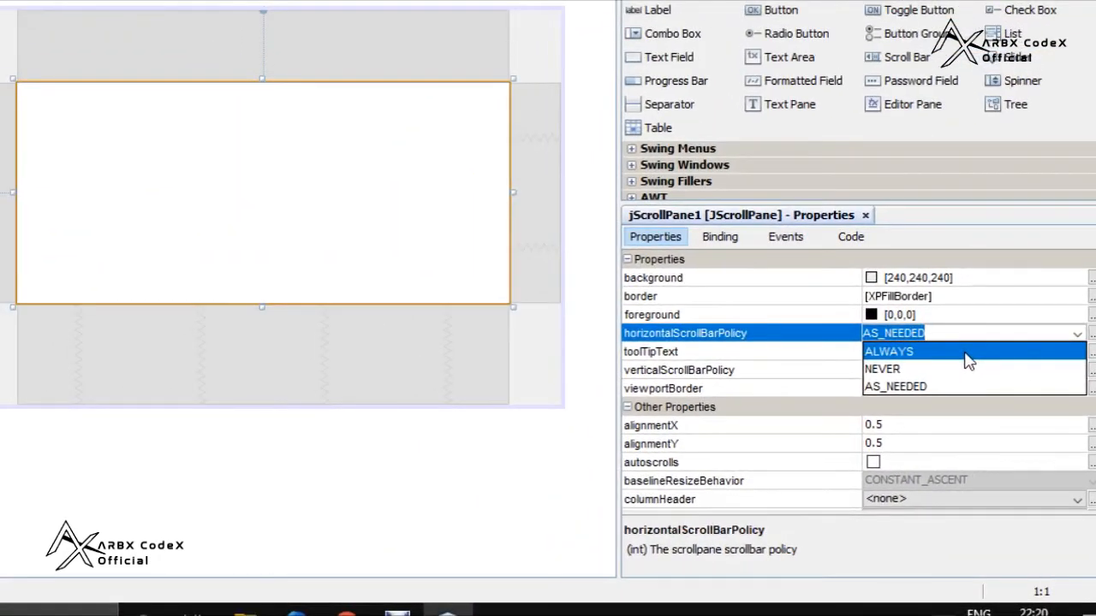
left_click(888, 351)
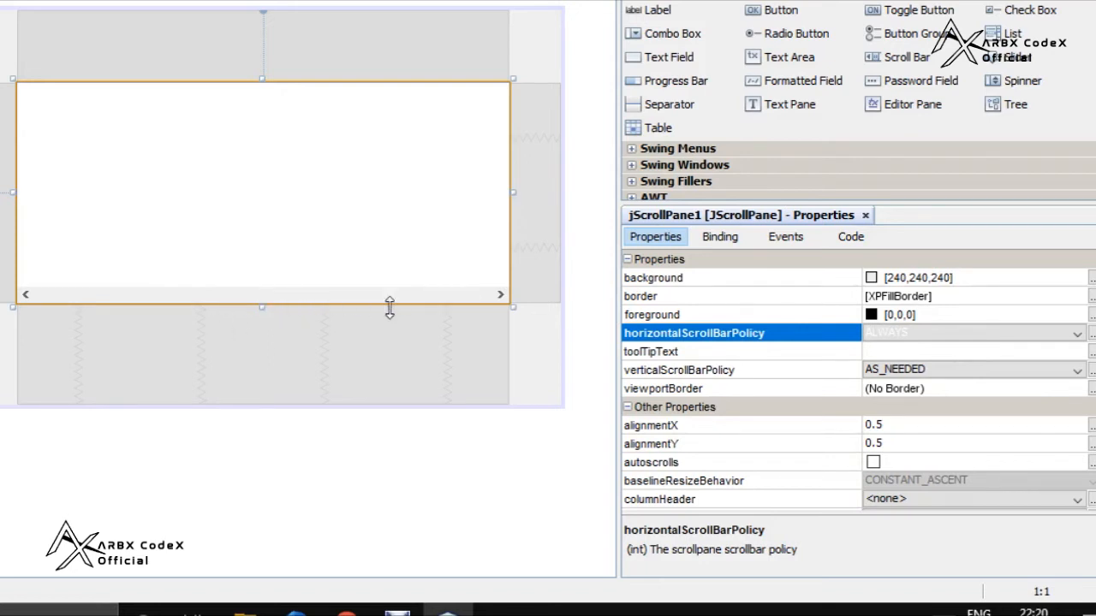
mouse_move(982, 335)
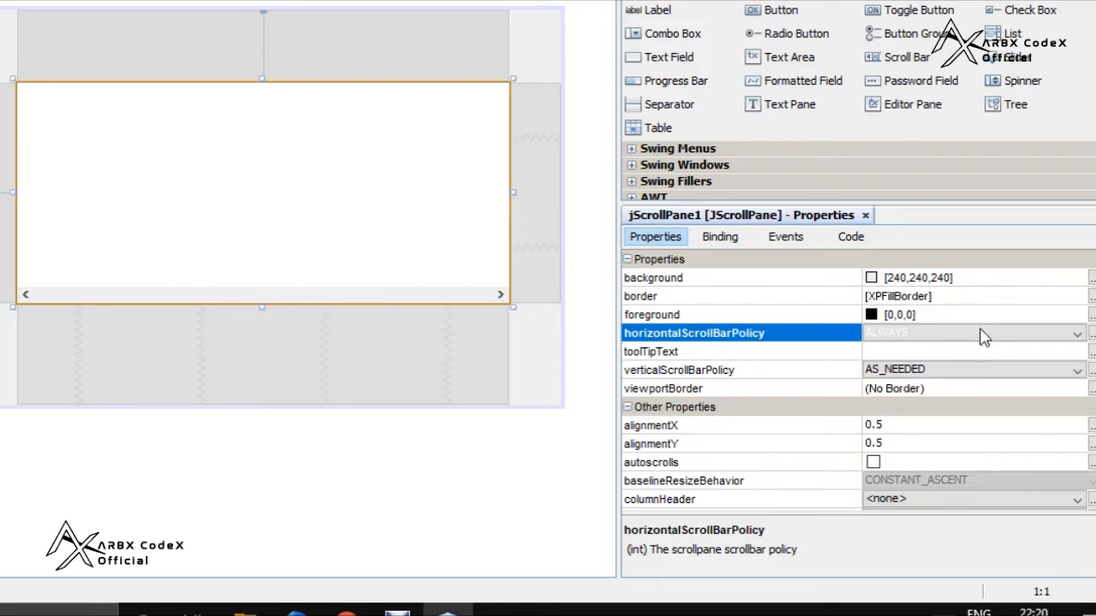
left_click(1075, 333)
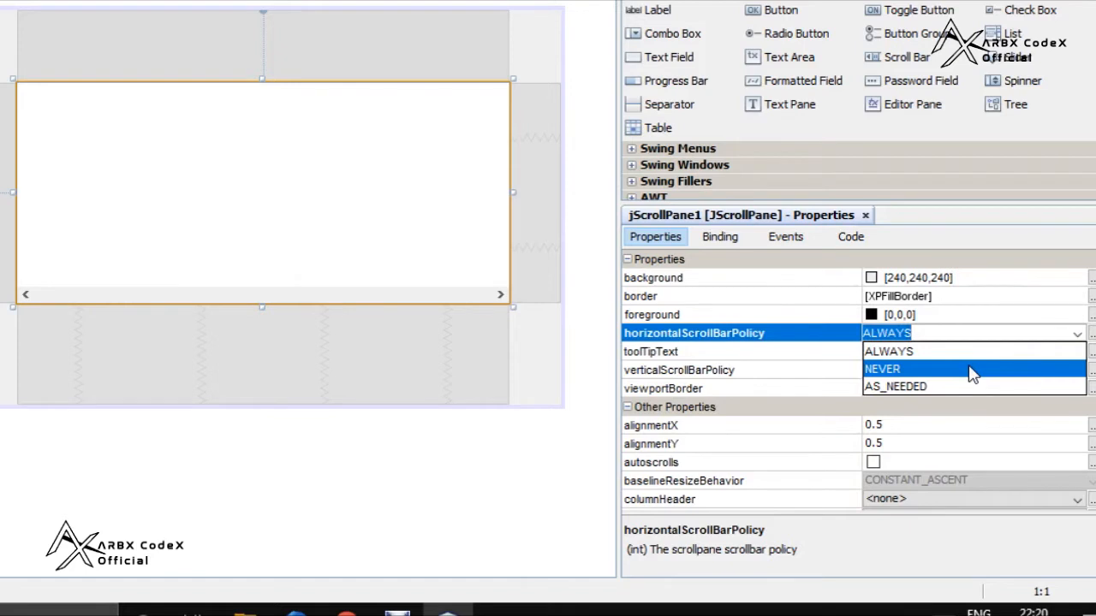
left_click(882, 369)
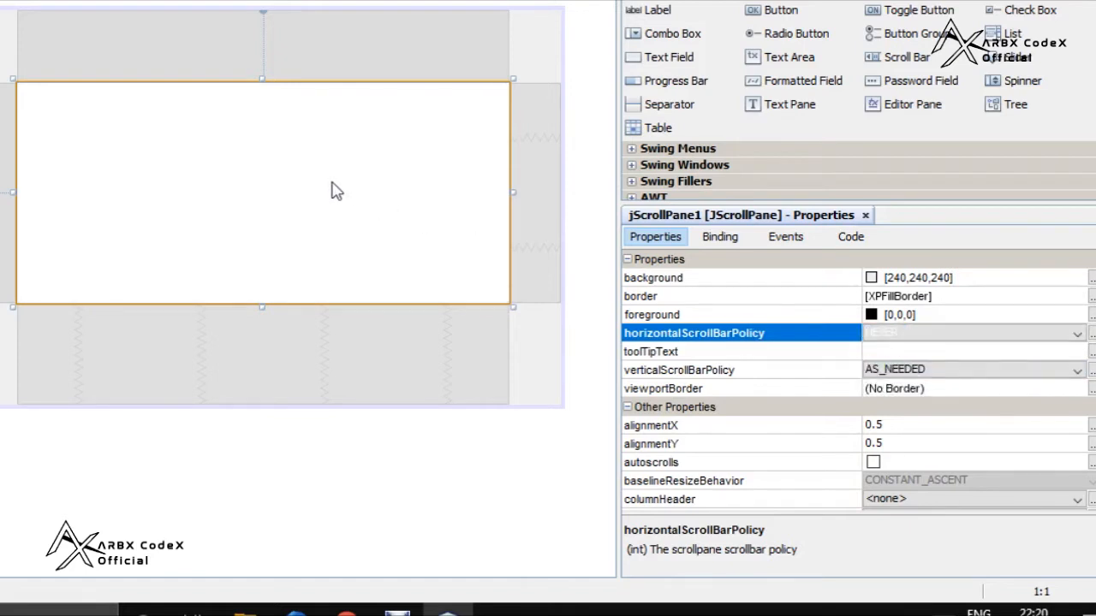
mouse_move(158, 251)
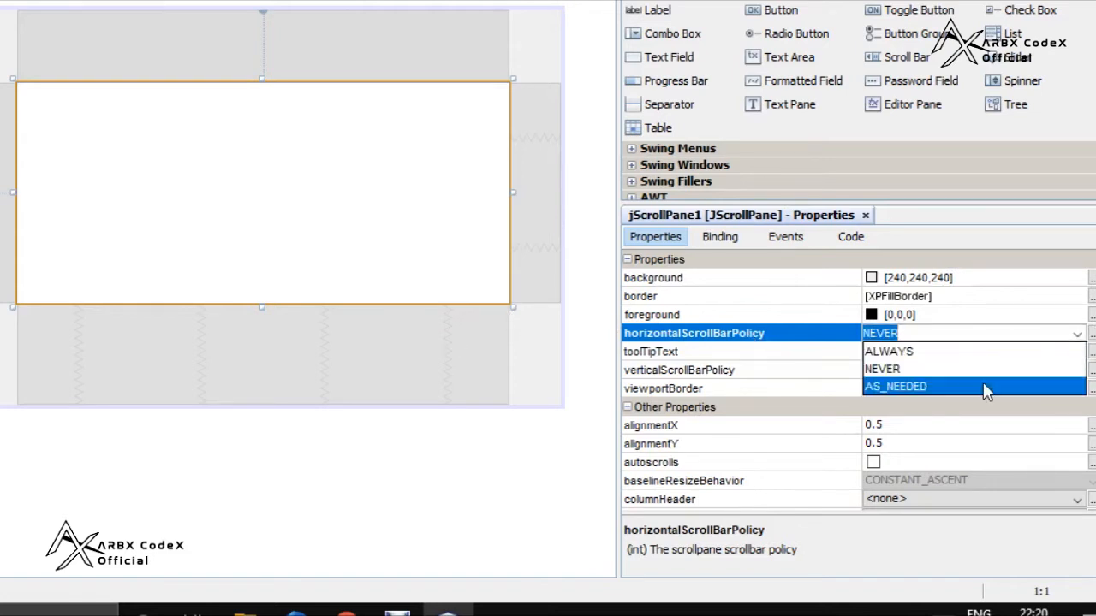
left_click(895, 387)
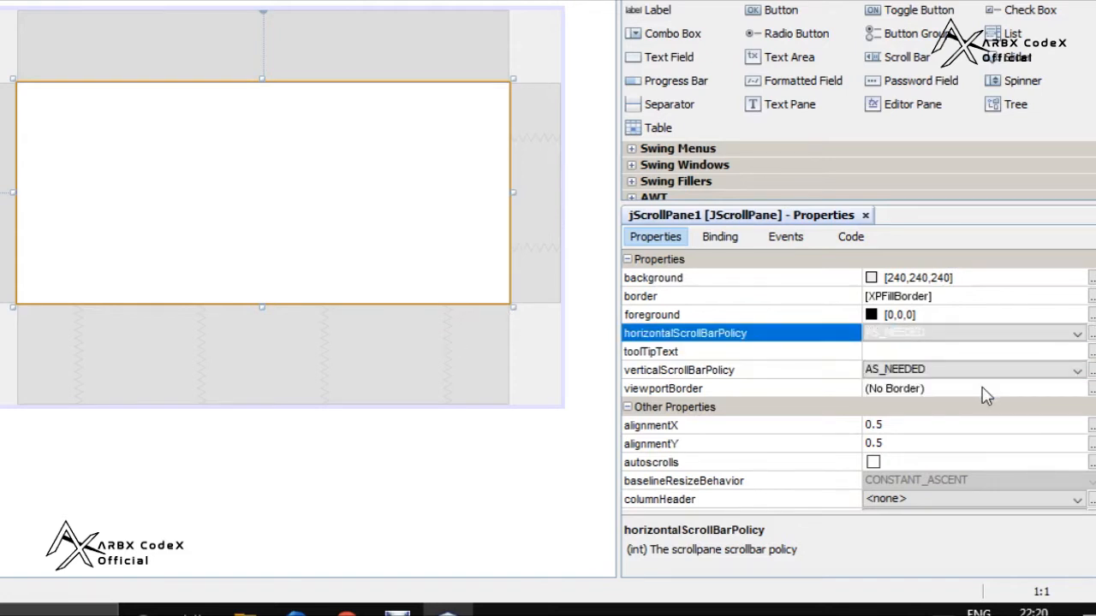
mouse_move(502, 101)
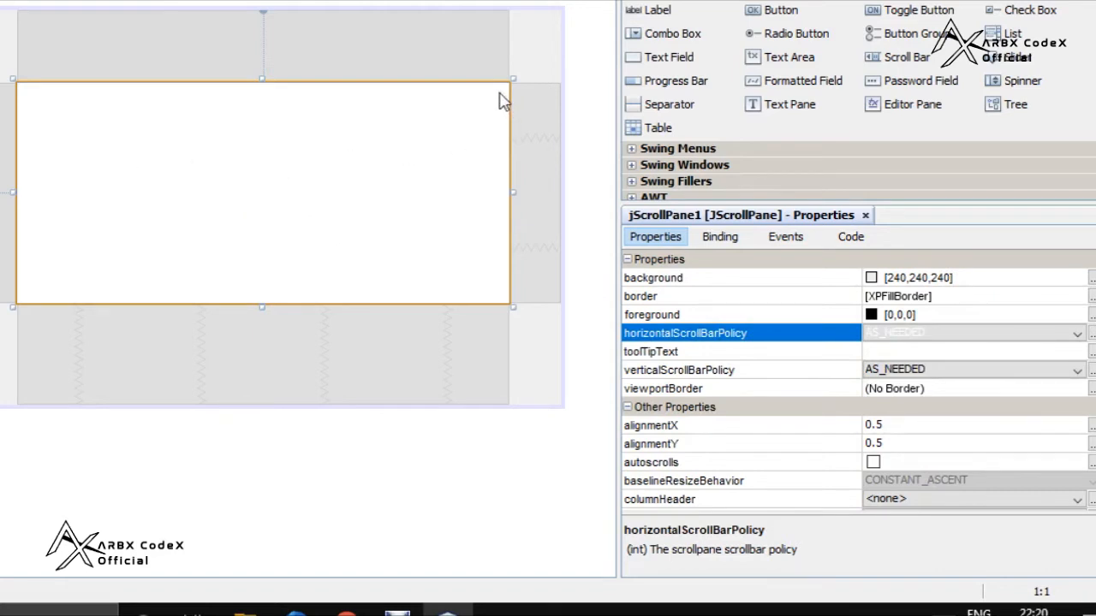
mouse_move(507, 131)
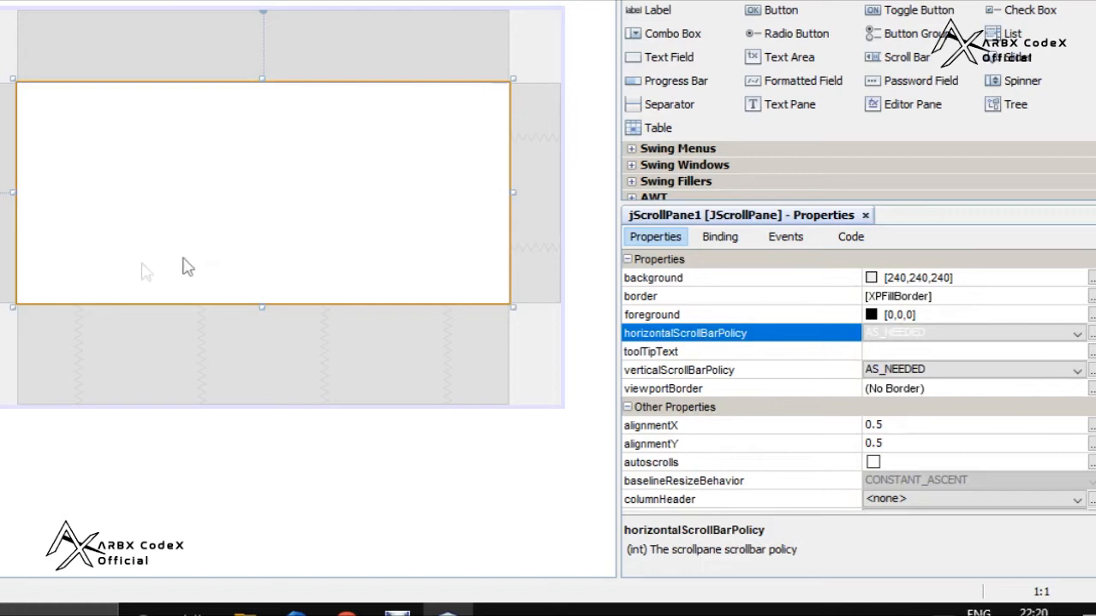
mouse_move(279, 308)
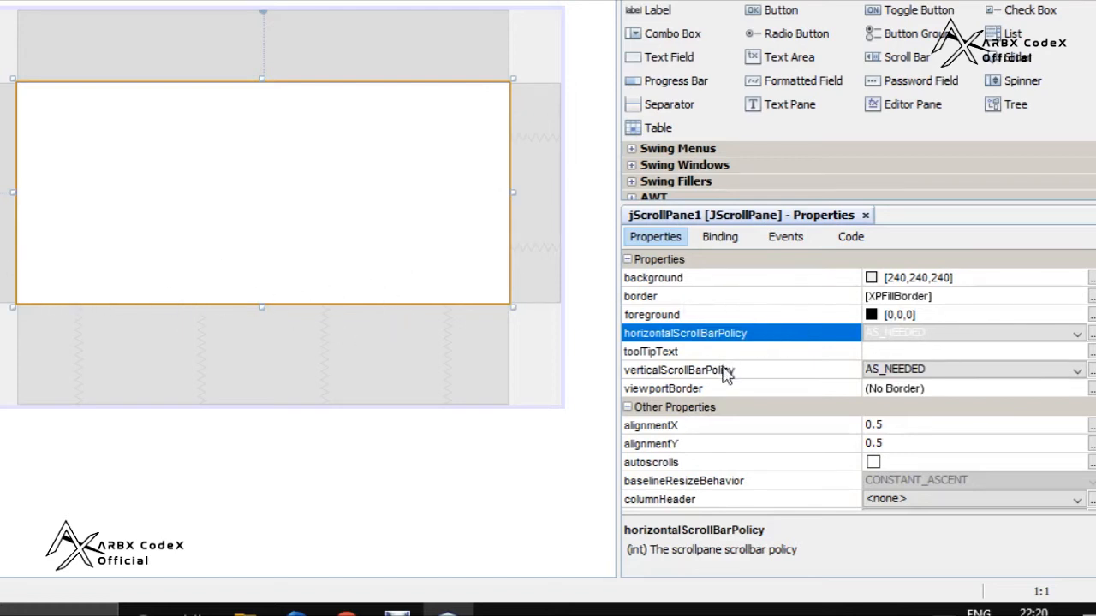
left_click(1074, 370)
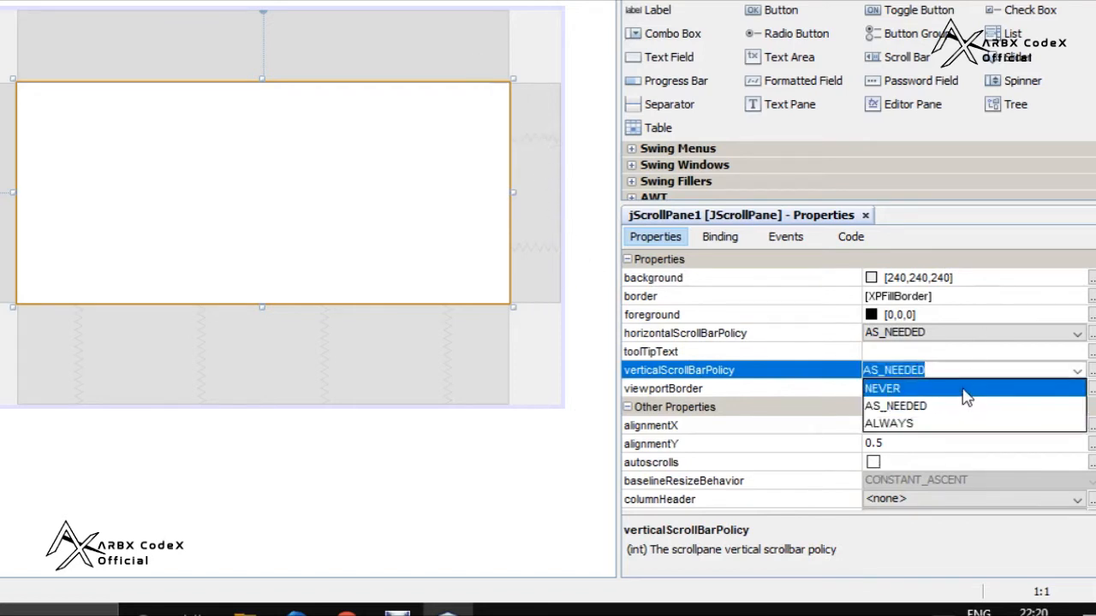
Set verticalScrollBarPolicy to NEVER, then return it to AS_NEEDED
left_click(882, 388)
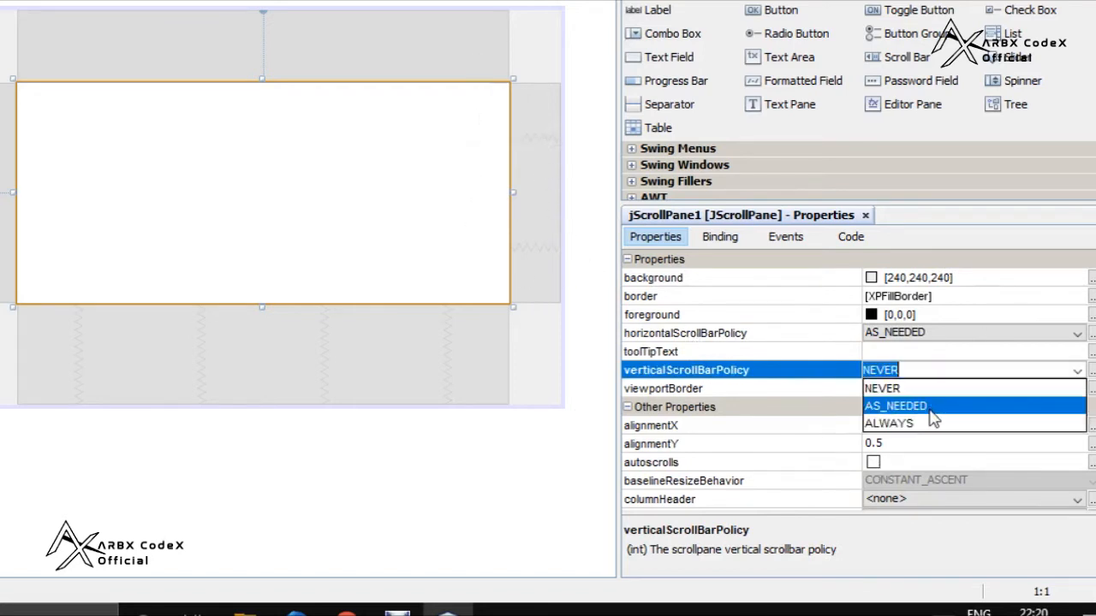
left_click(889, 424)
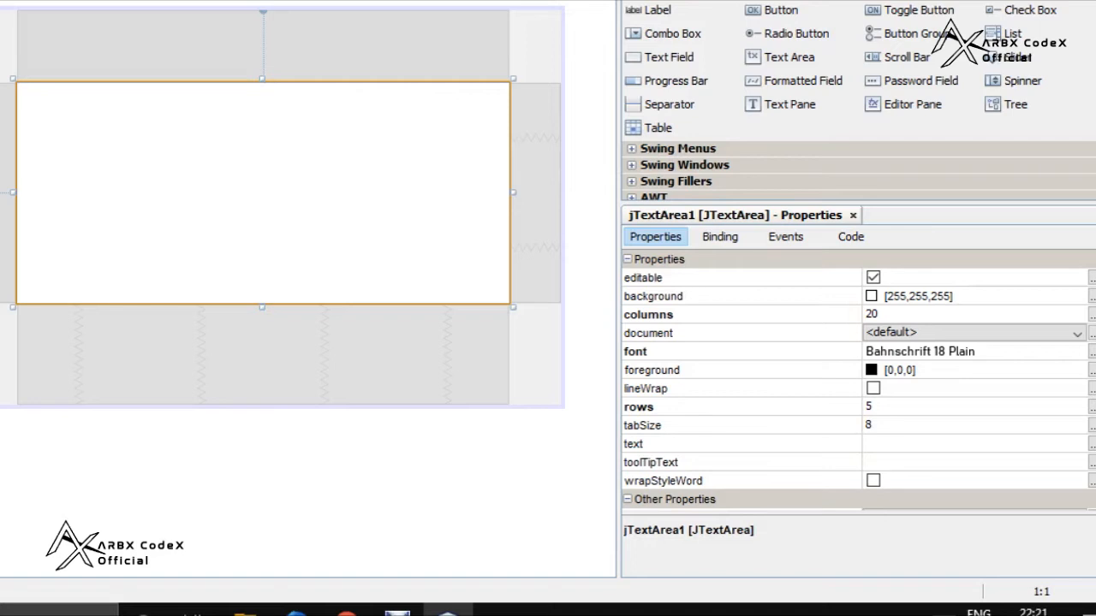
mouse_move(806, 453)
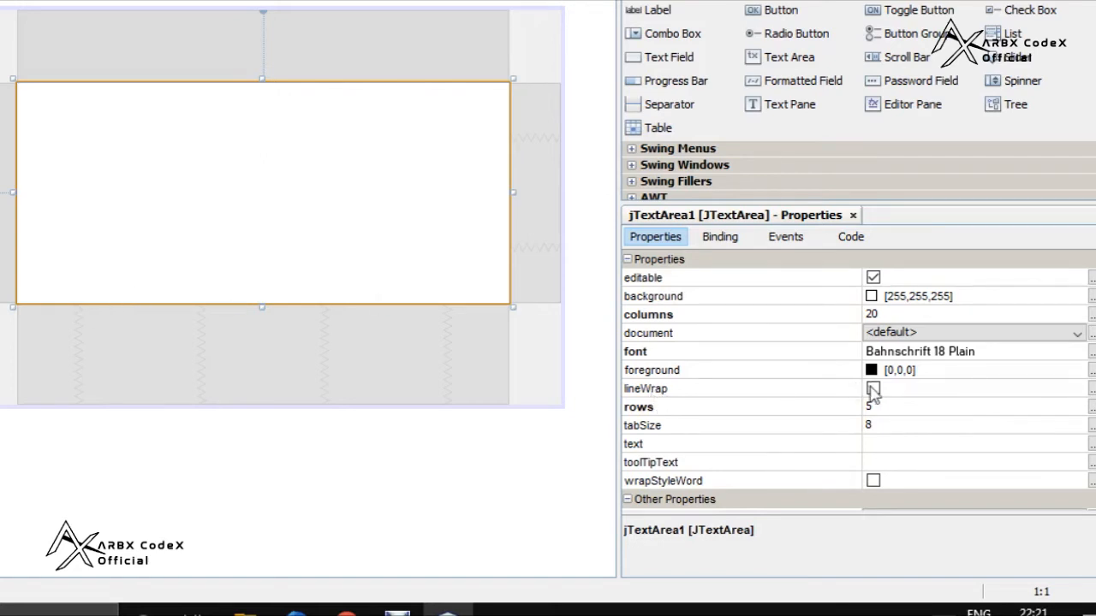
Toggle lineWrap off, narrow the text area to about 239 wide, then re-enable lineWrap
left_click(872, 388)
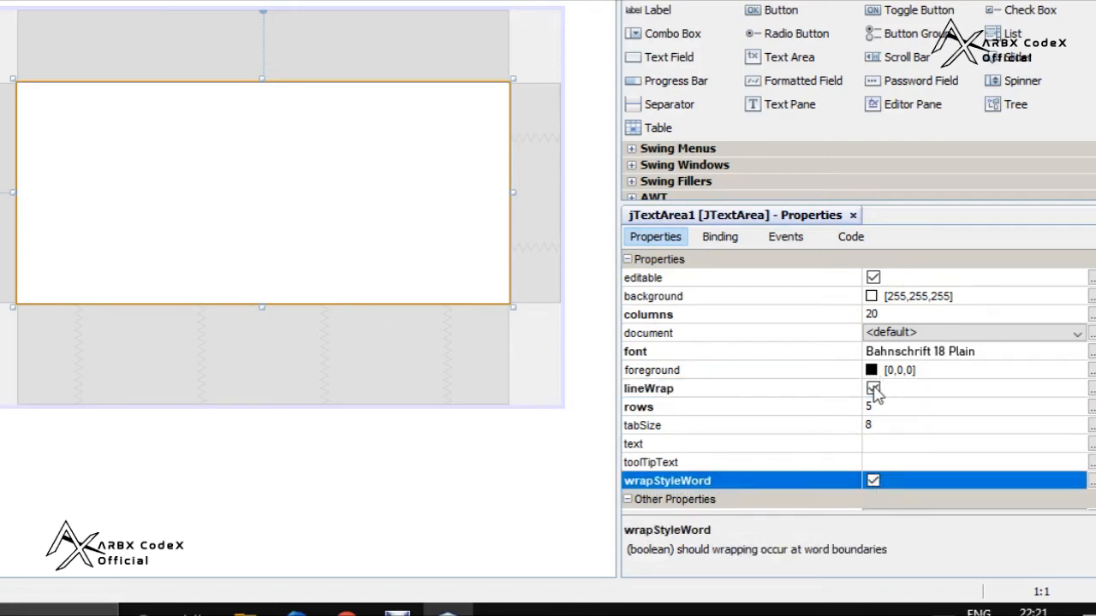
left_click(872, 388)
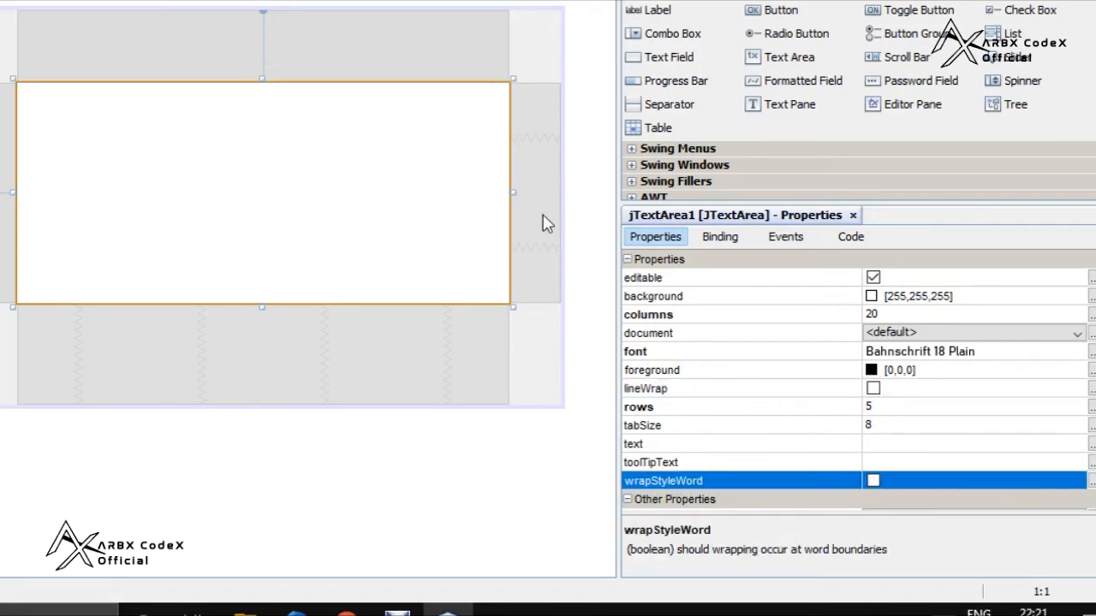
left_click_drag(511, 192, 264, 201)
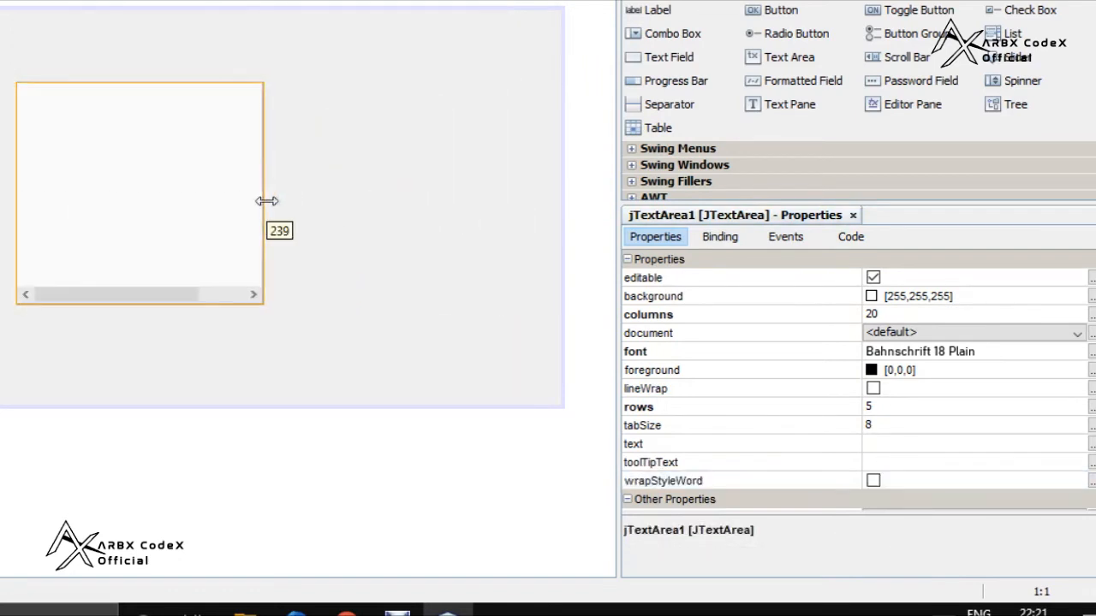
left_click_drag(262, 201, 313, 304)
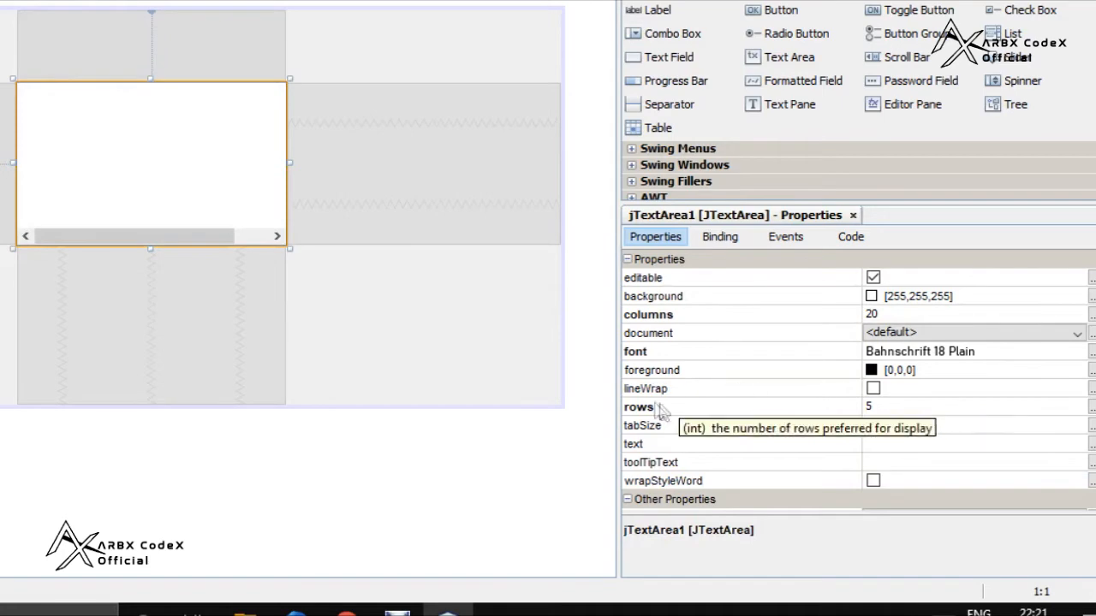
left_click(872, 388)
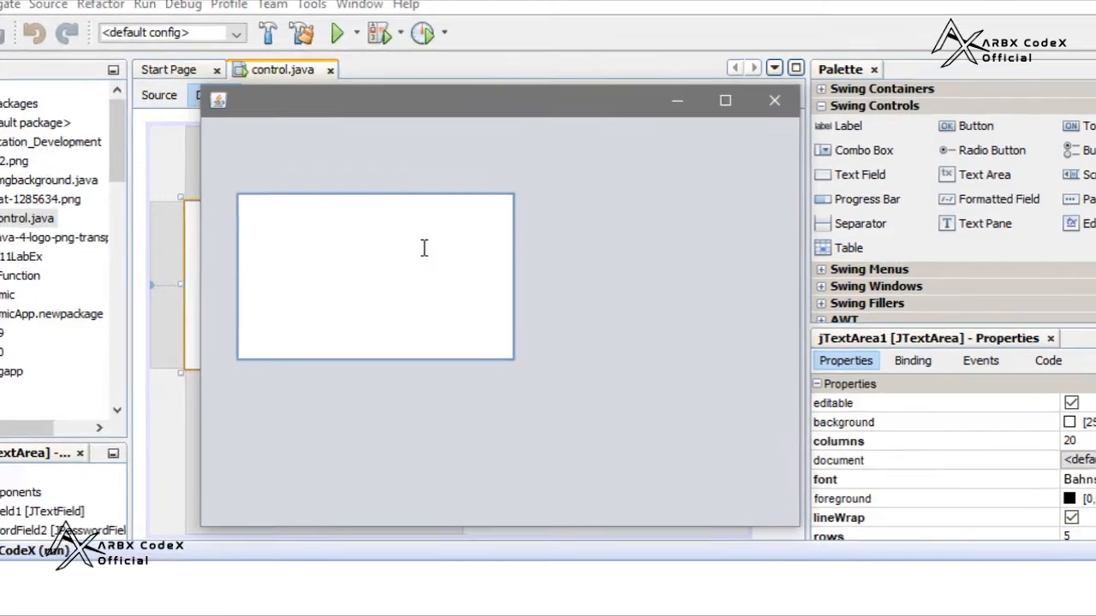
Type 'My name is Arpan bhatacharya' into the running form's text area, then clear it
type("My name")
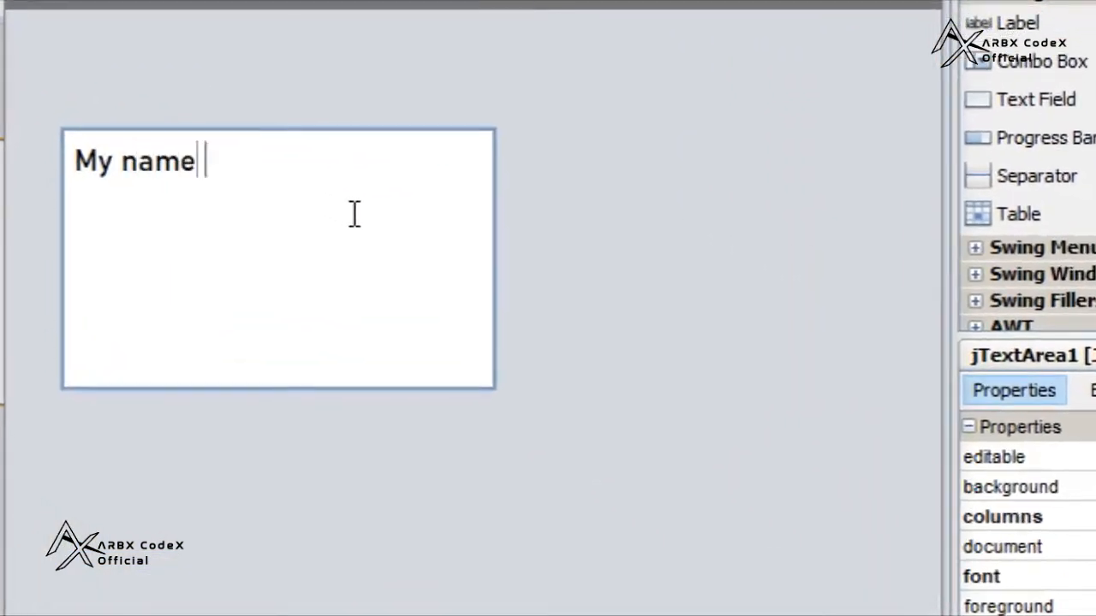
type("is")
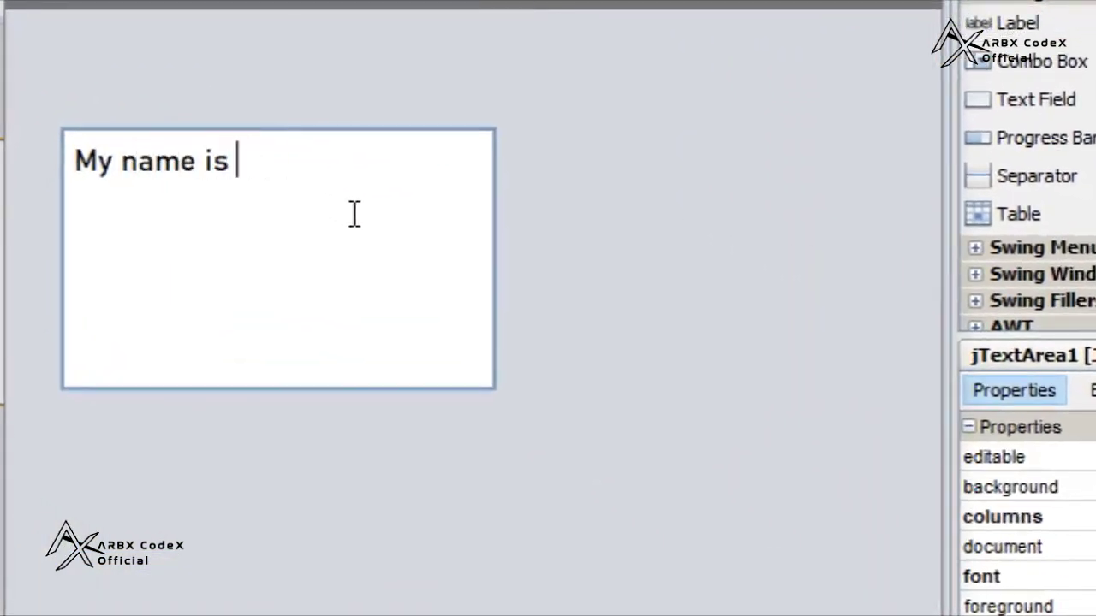
type("Ar")
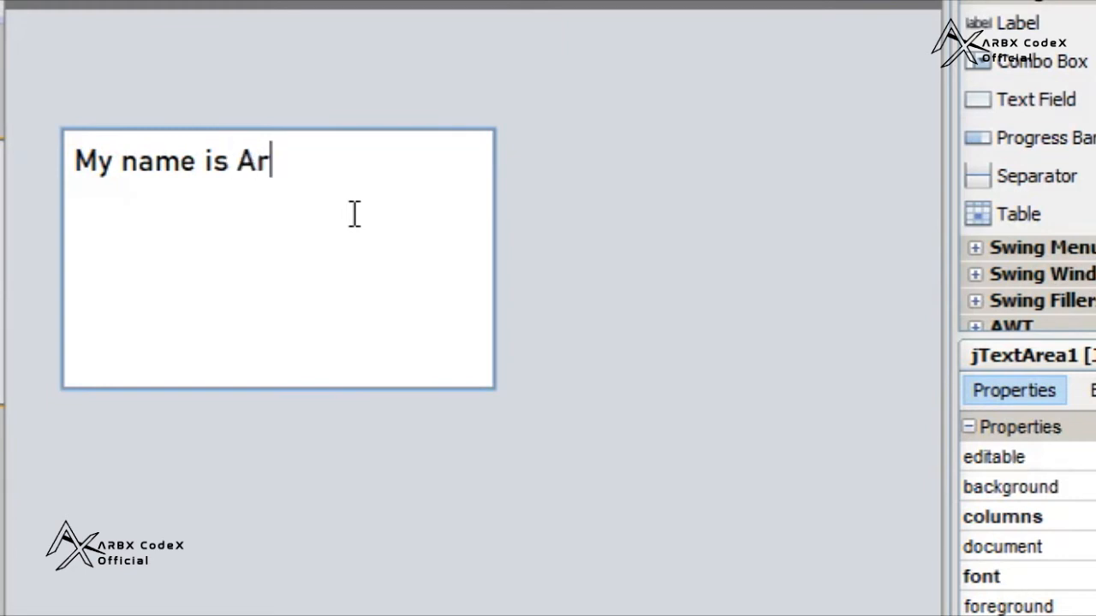
type("pan bhatachar")
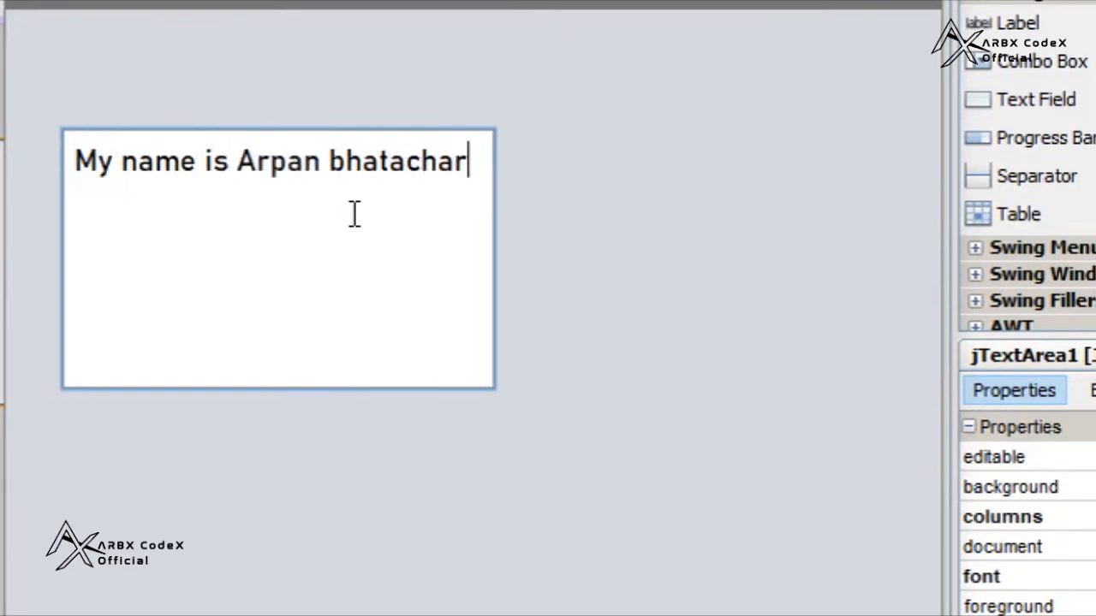
type("ya")
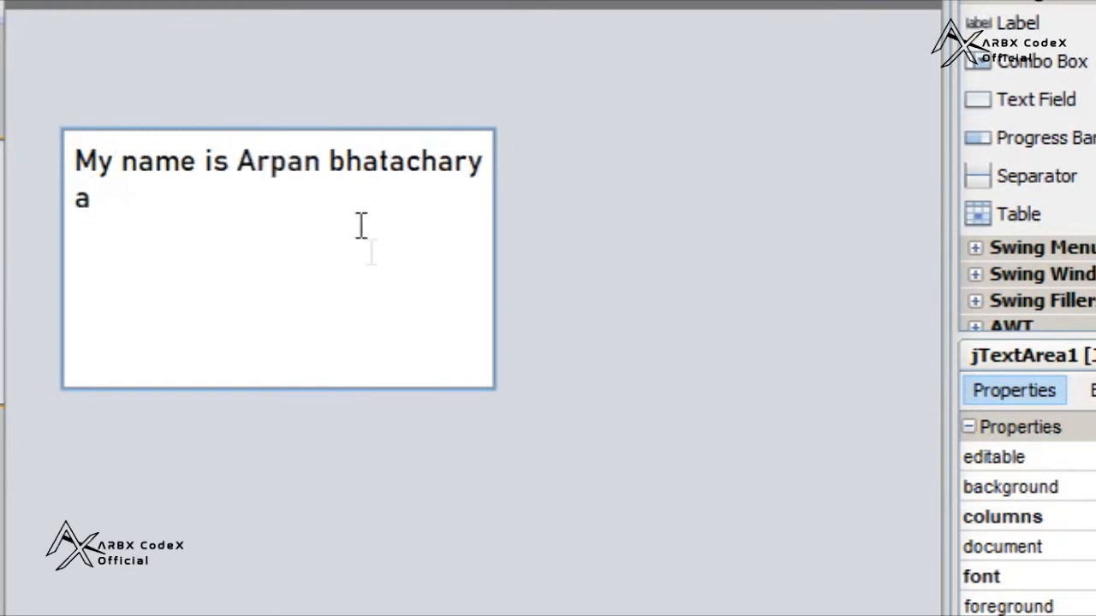
key("BackSpace")
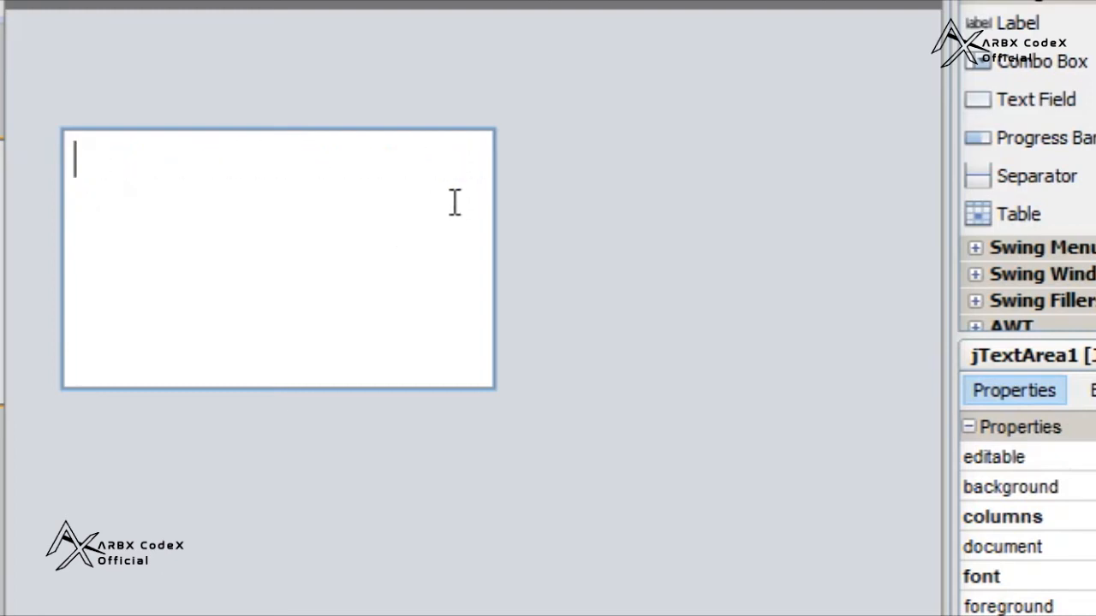
Type a country sentence ending 'I live in Delhi', showing Delhi split mid-word
type("My country is Indi")
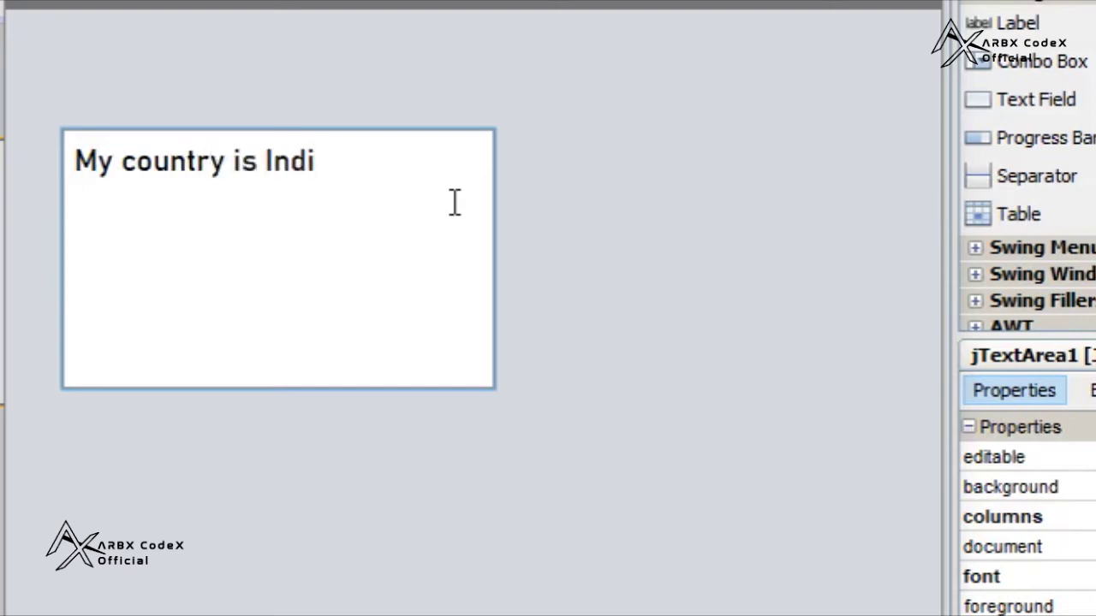
type("a. I l")
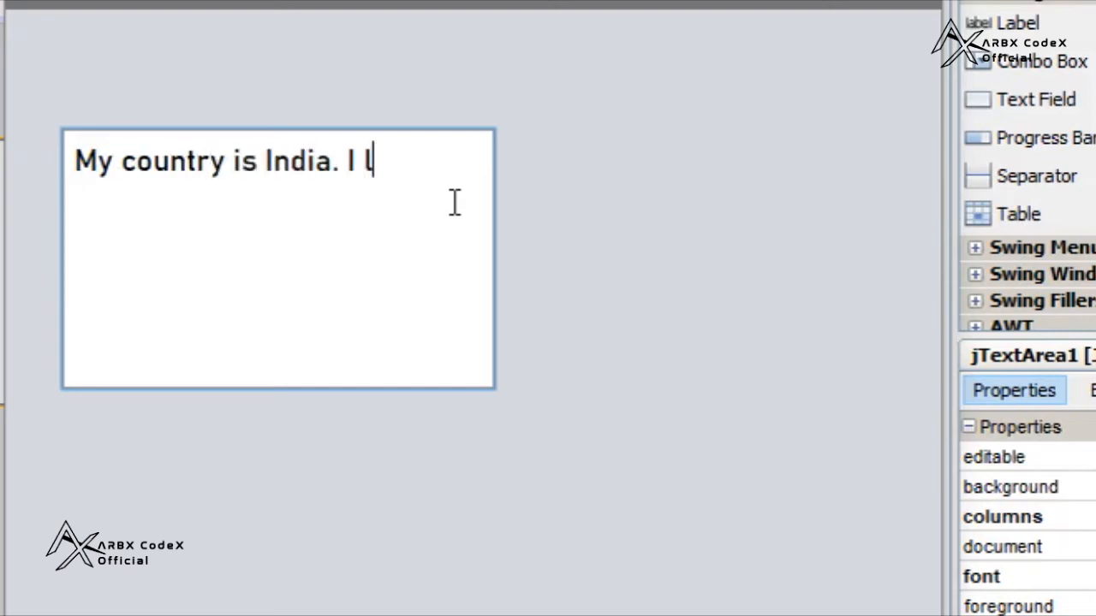
type("ive")
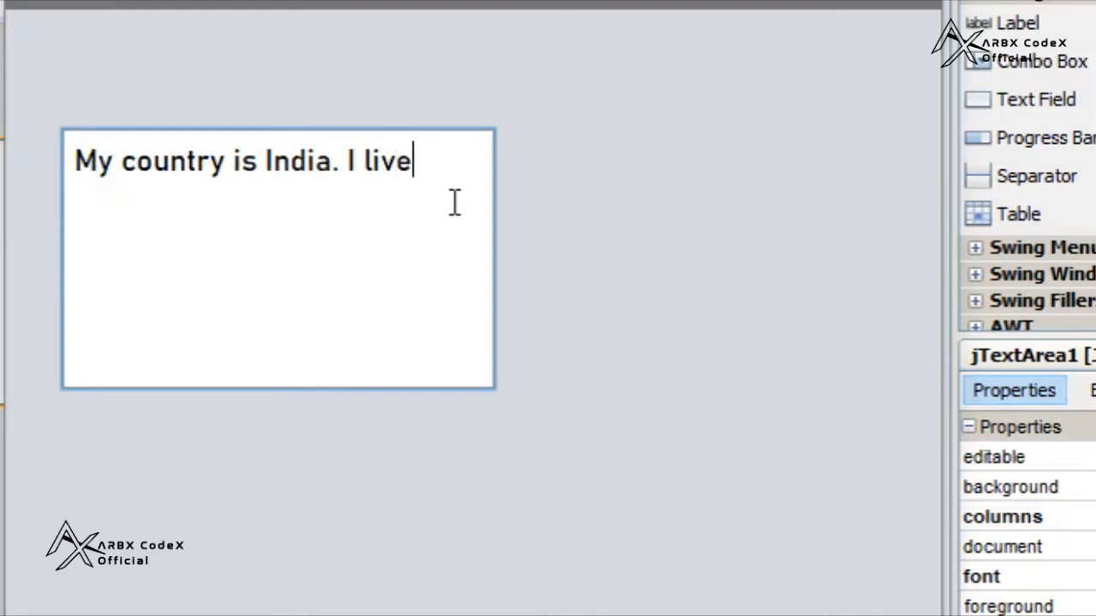
type("in D")
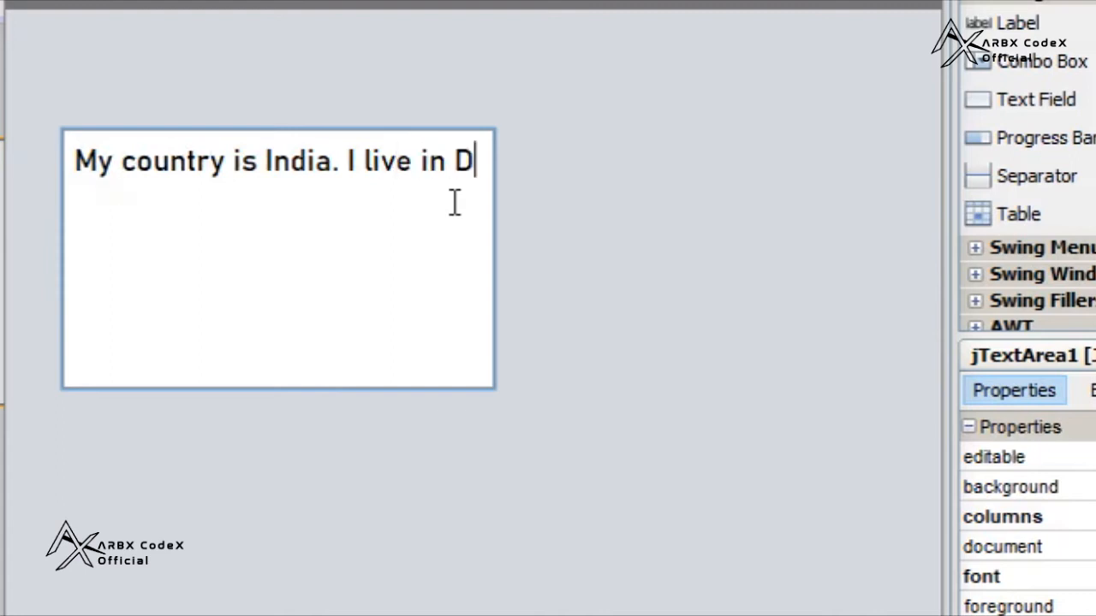
type("elhi")
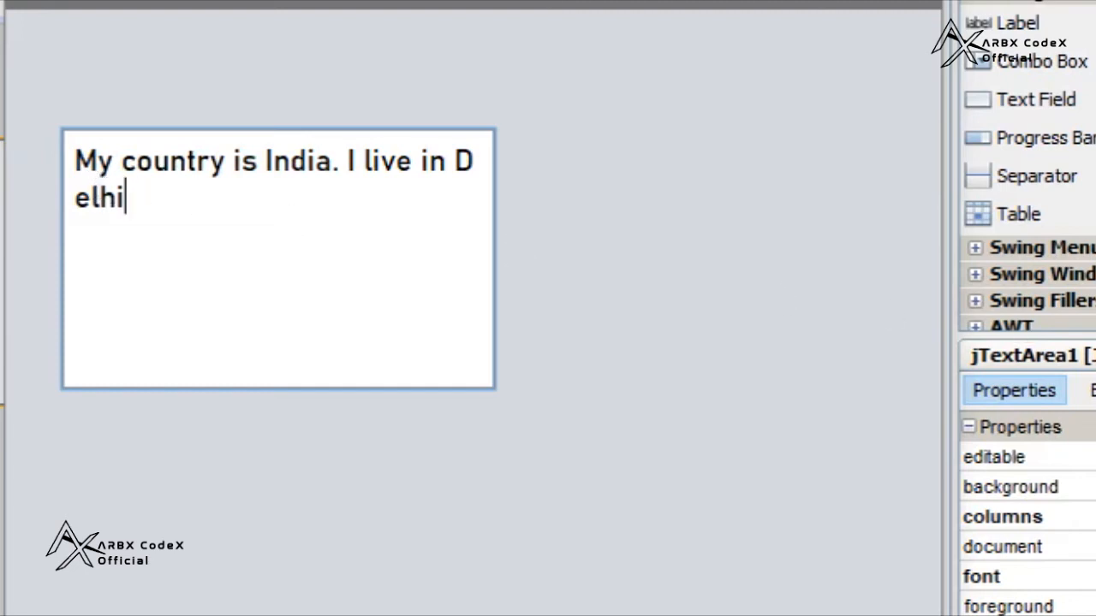
mouse_move(221, 134)
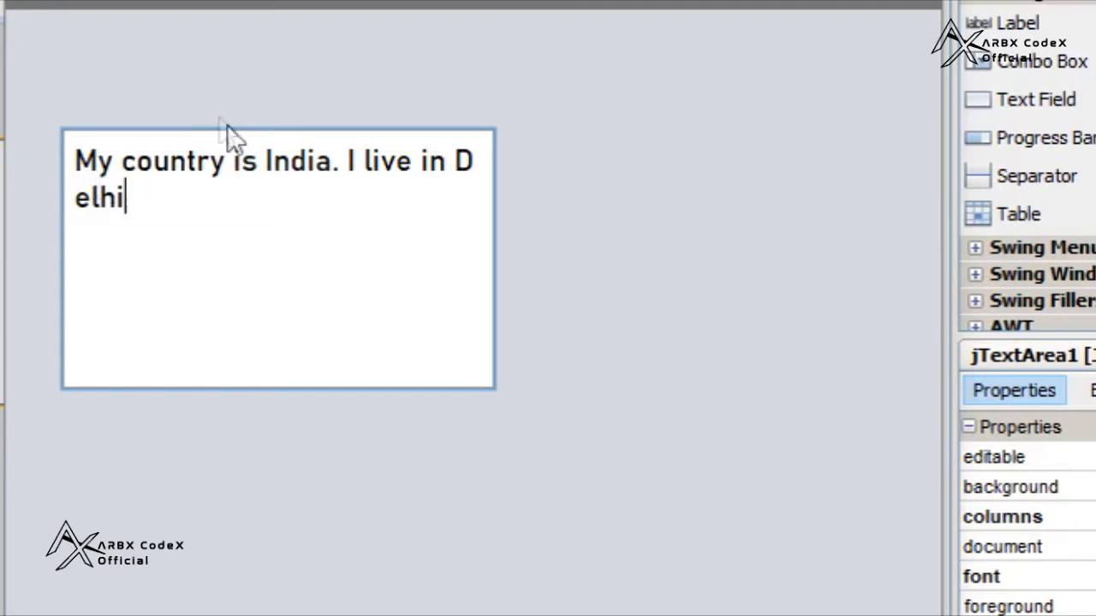
mouse_move(481, 165)
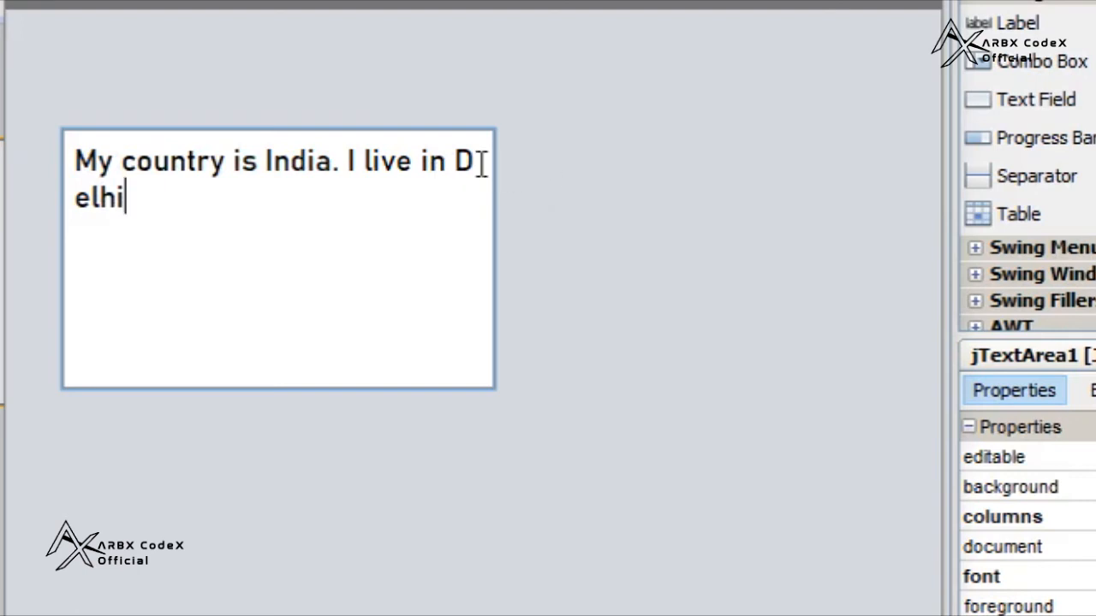
mouse_move(508, 180)
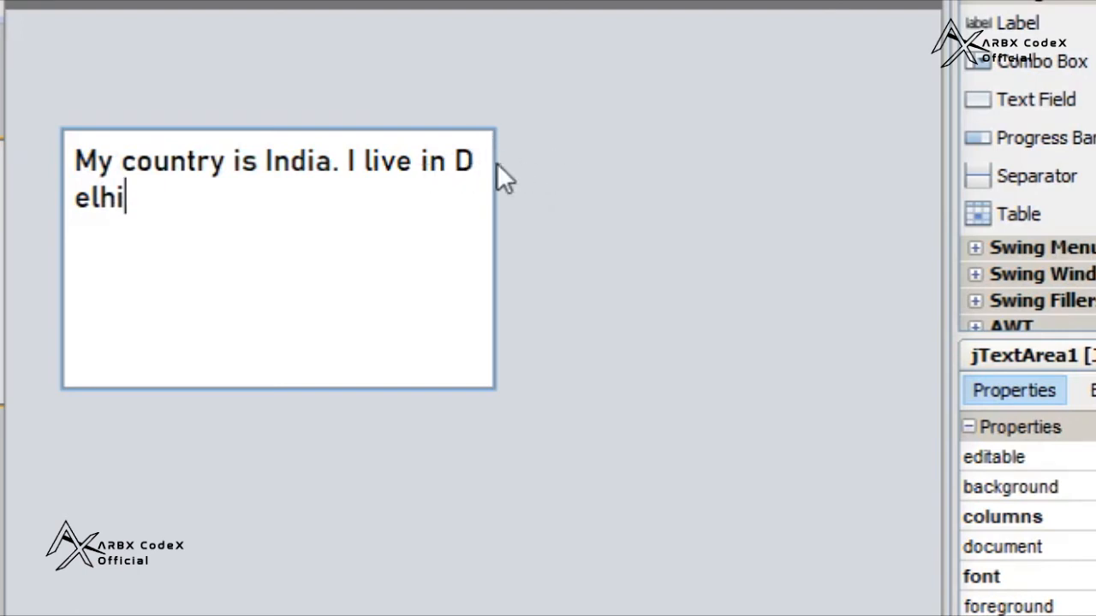
mouse_move(411, 195)
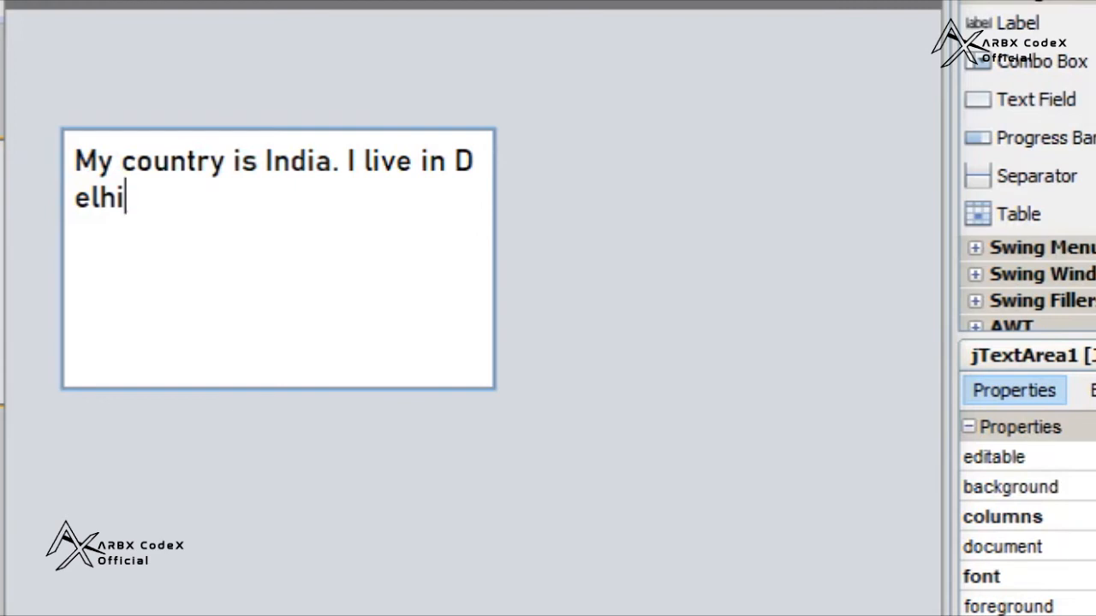
mouse_move(903, 154)
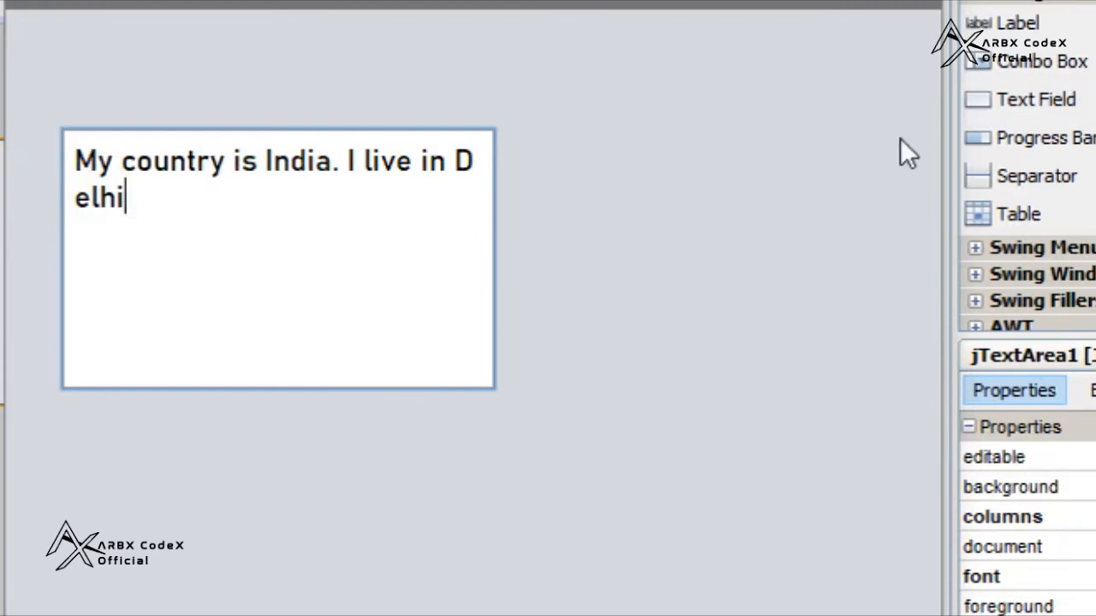
mouse_move(205, 317)
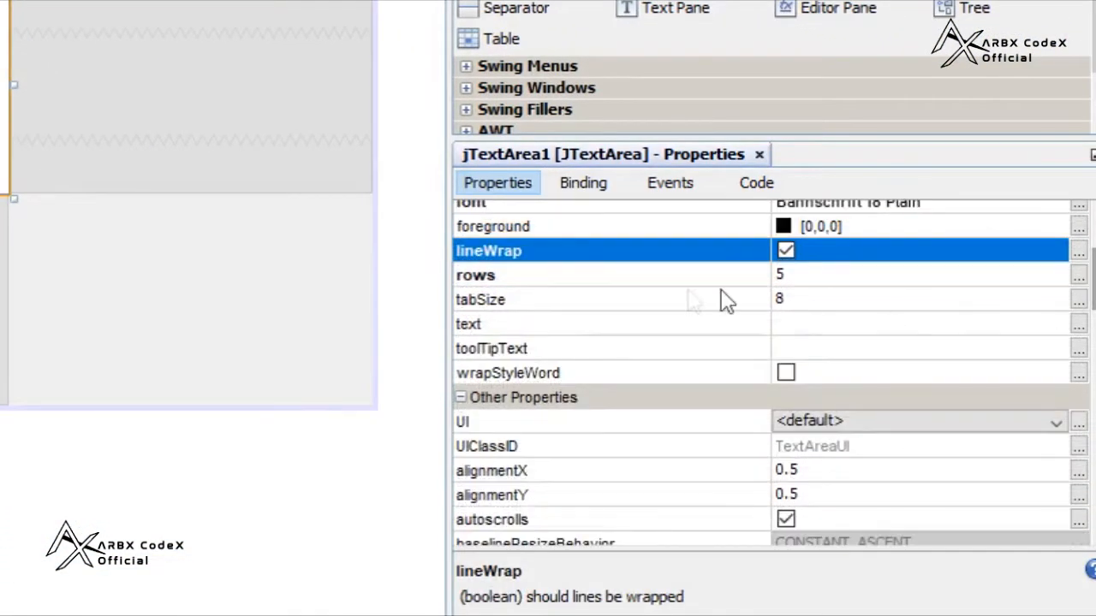
mouse_move(768, 402)
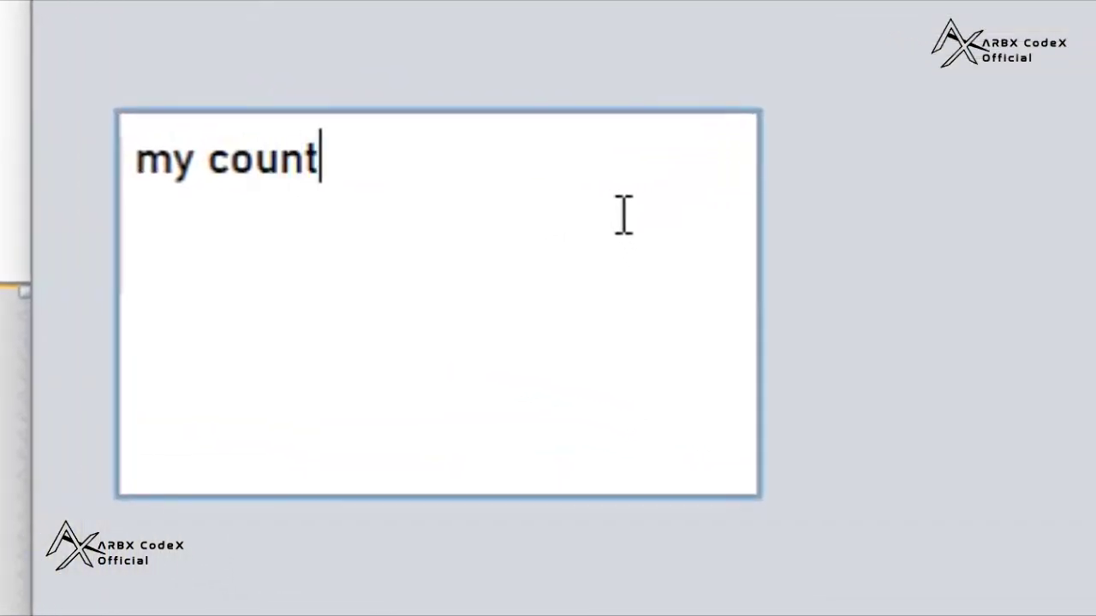
Type the India sentence ending 'live in Delhi', with Delhi wrapping whole to line two
type("ry id india. I")
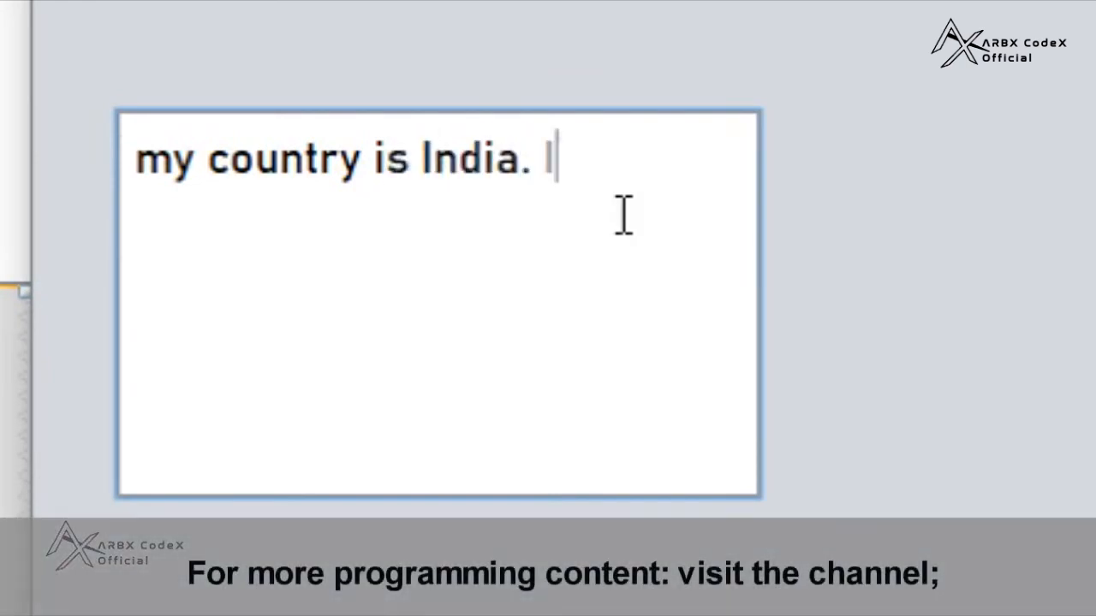
type("live i")
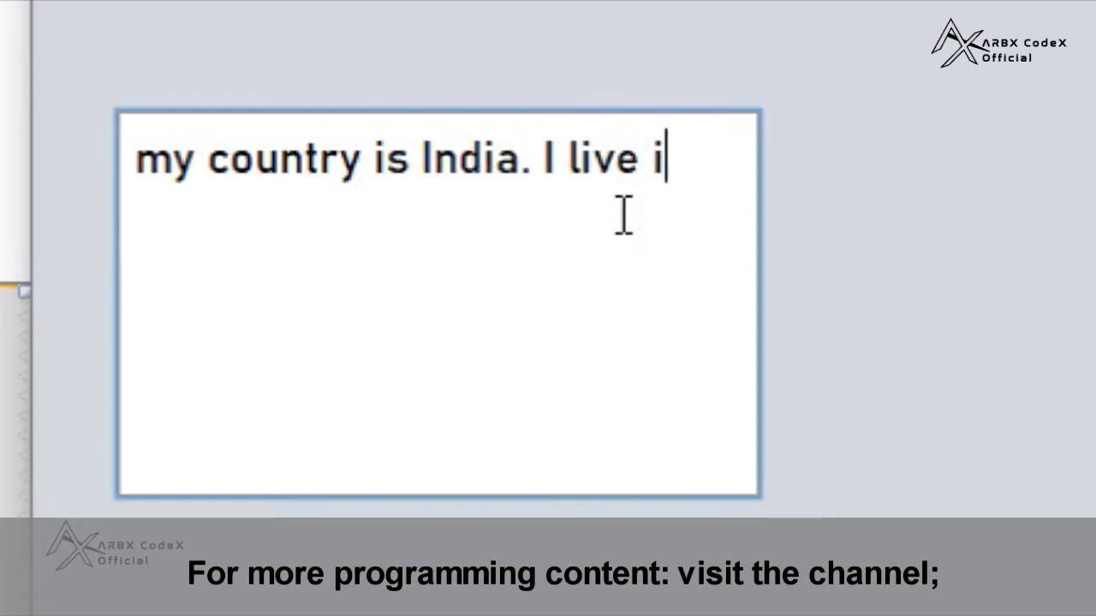
type("n Delhi")
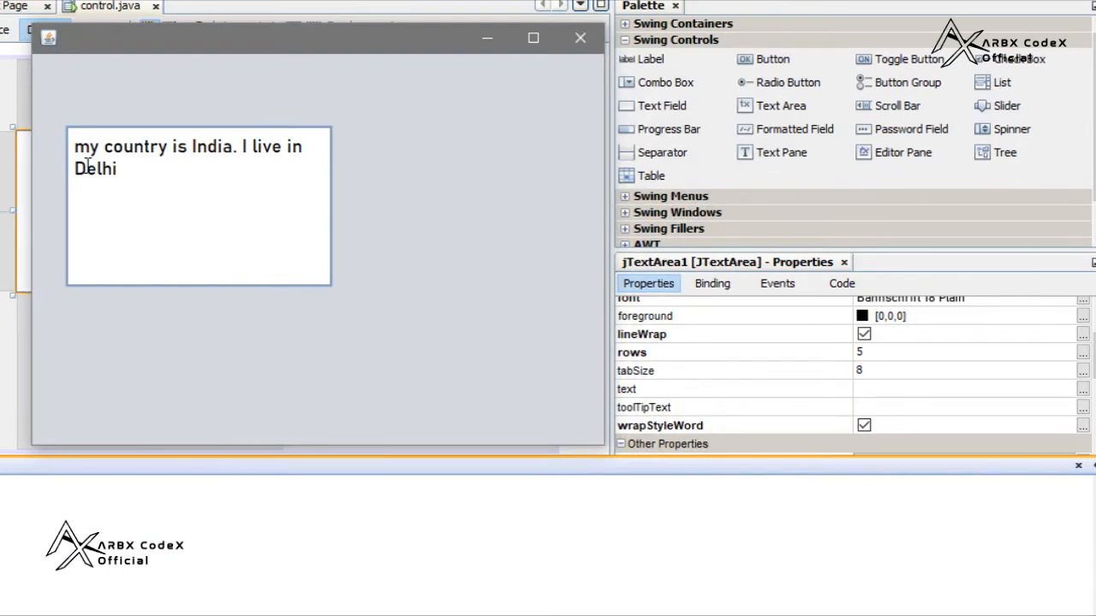
mouse_move(766, 444)
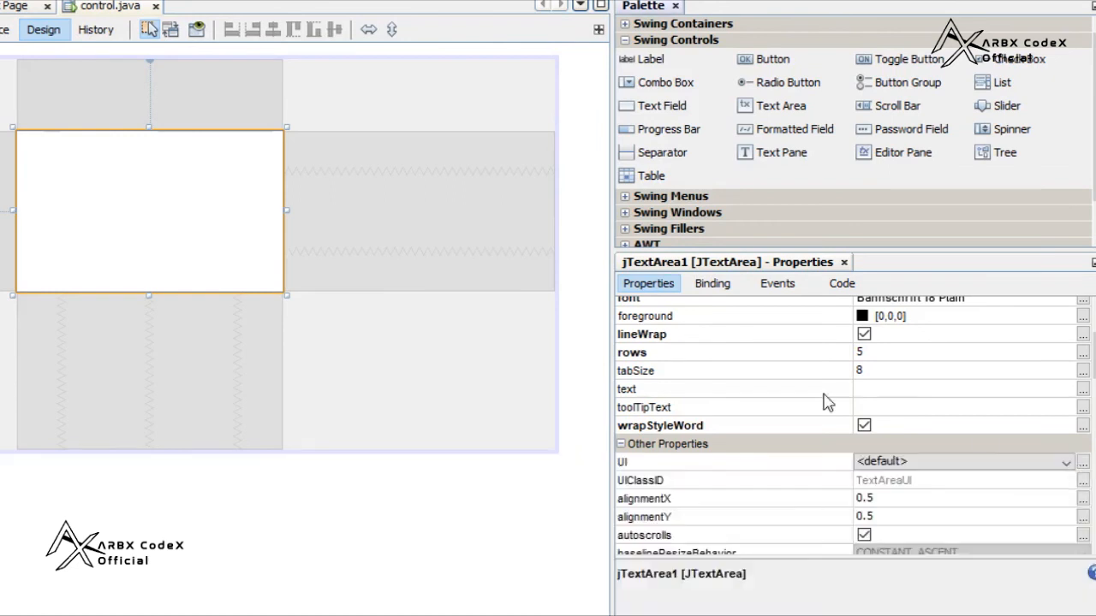
mouse_move(257, 259)
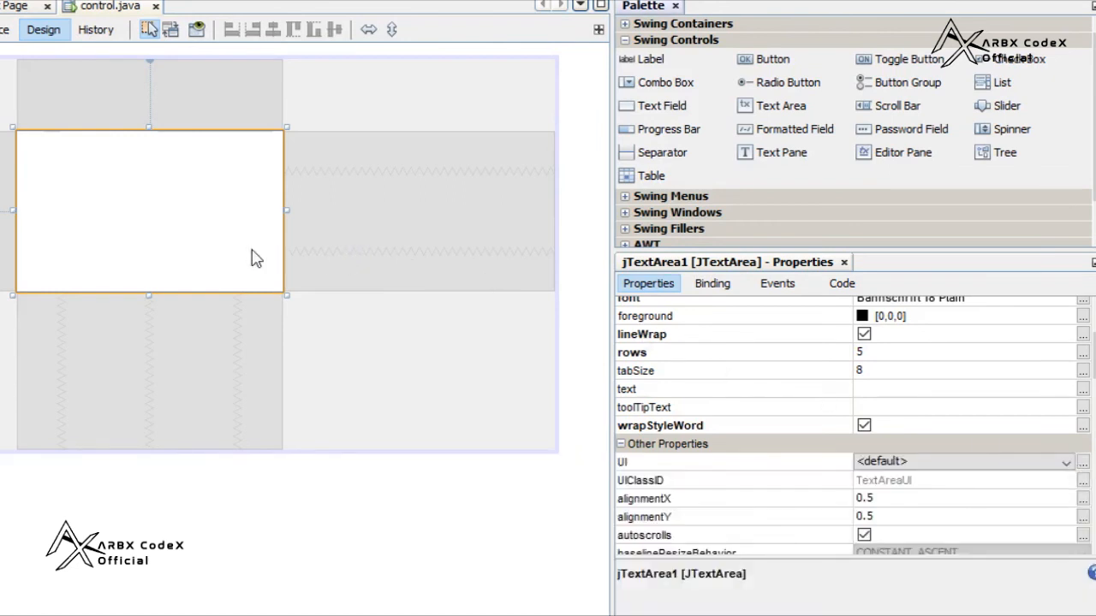